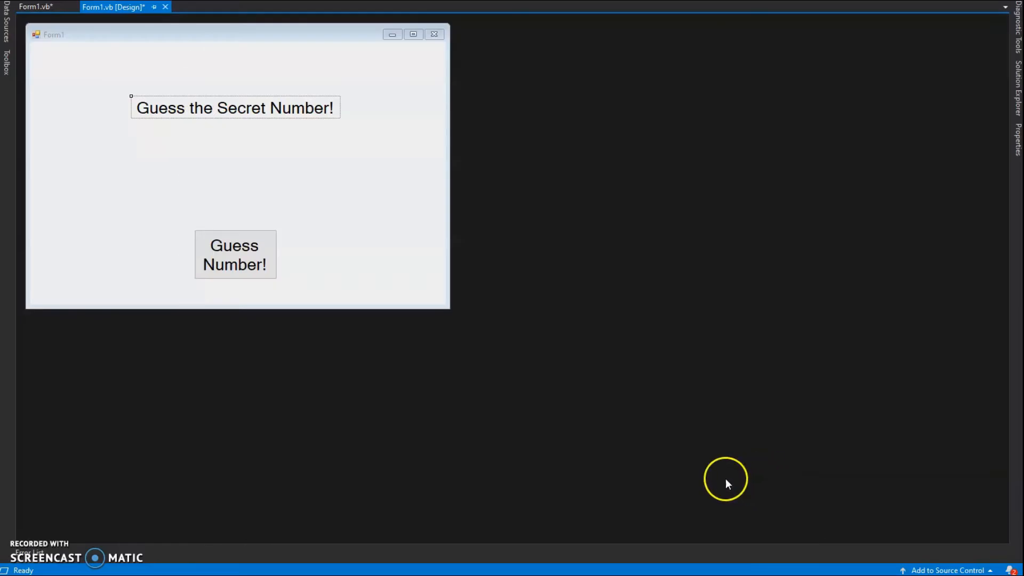
{"action": "mouse_move", "coordinate": [545, 338]}
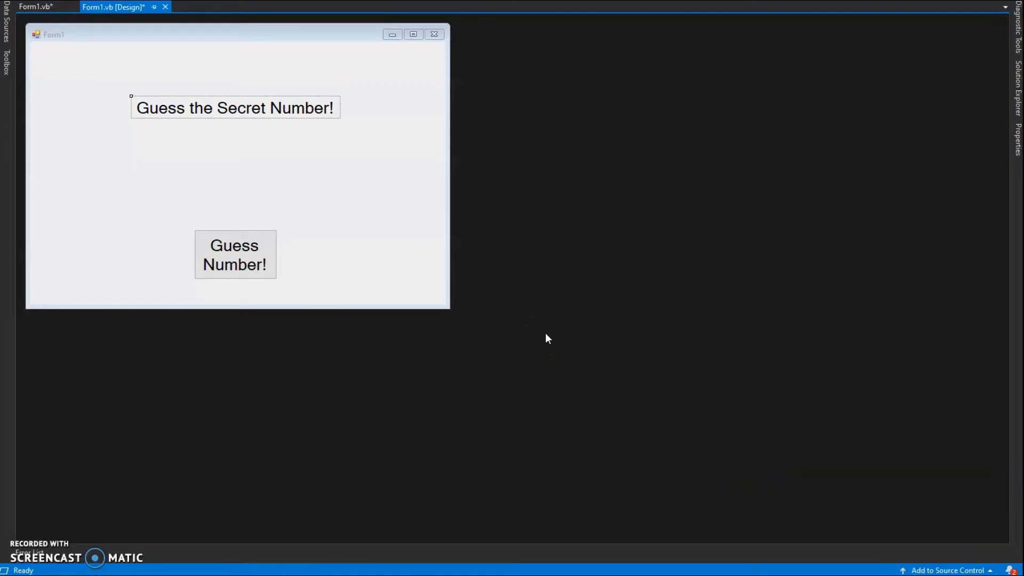
{"action": "mouse_move", "coordinate": [333, 232]}
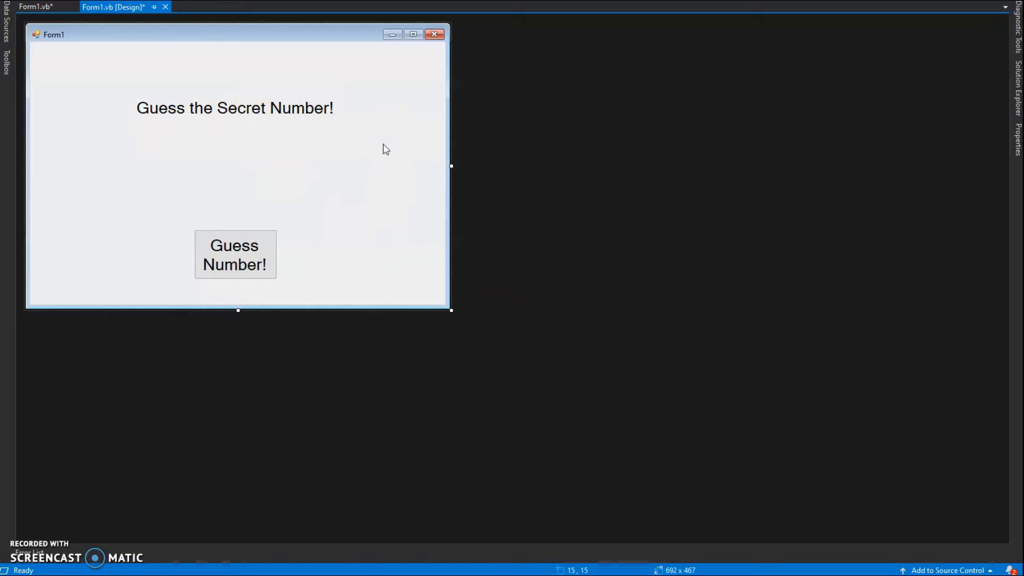
Show the btnStart_Click handler code and highlight every use of secretNum
{"action": "left_click", "coordinate": [235, 255]}
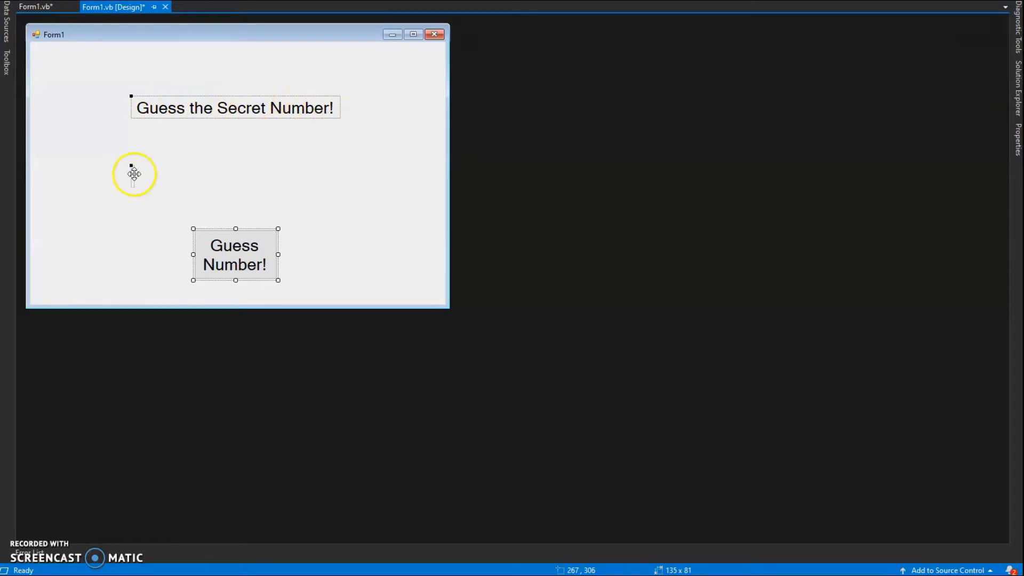
{"action": "mouse_move", "coordinate": [134, 179]}
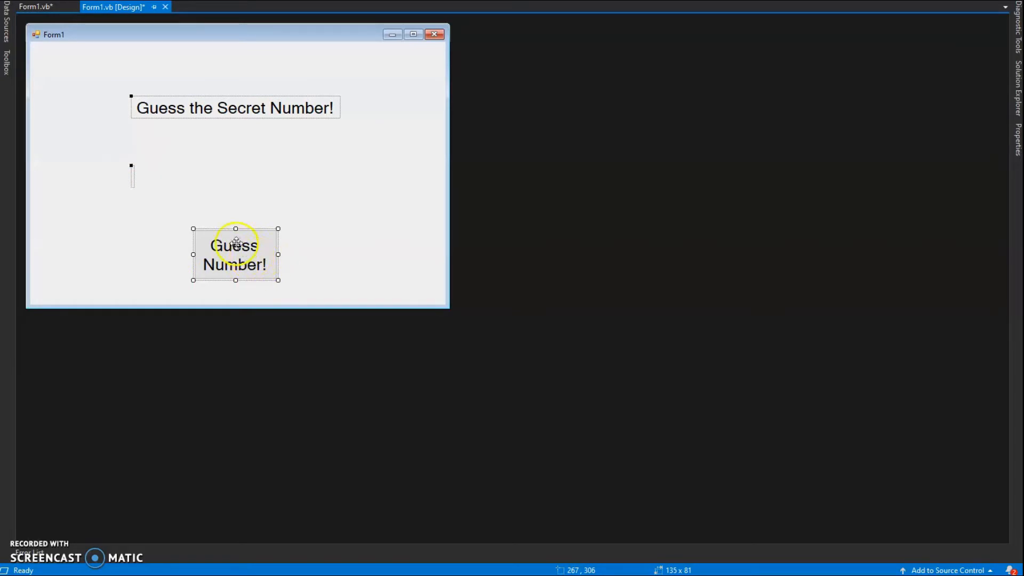
{"action": "mouse_move", "coordinate": [250, 197]}
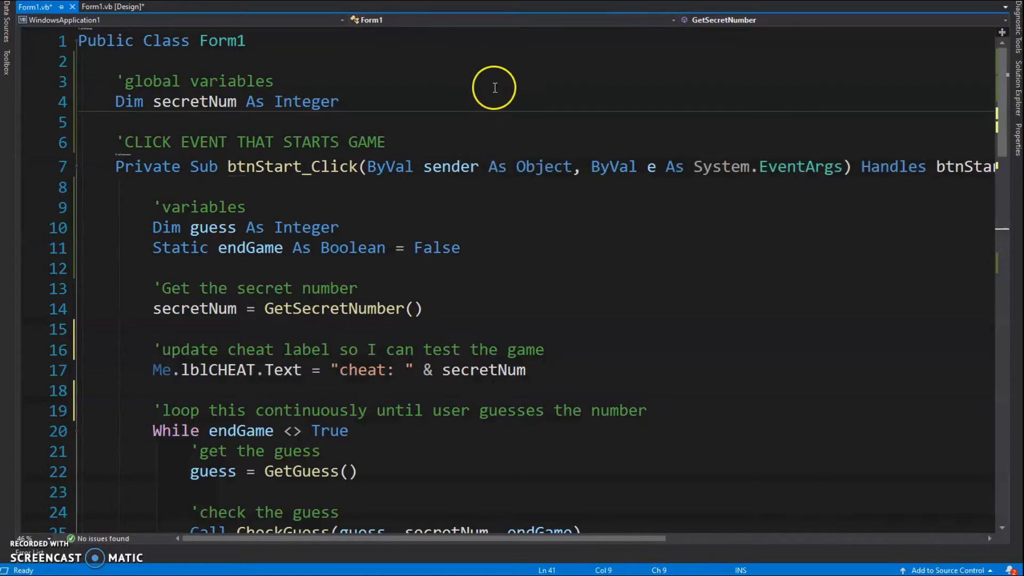
{"action": "mouse_move", "coordinate": [250, 117]}
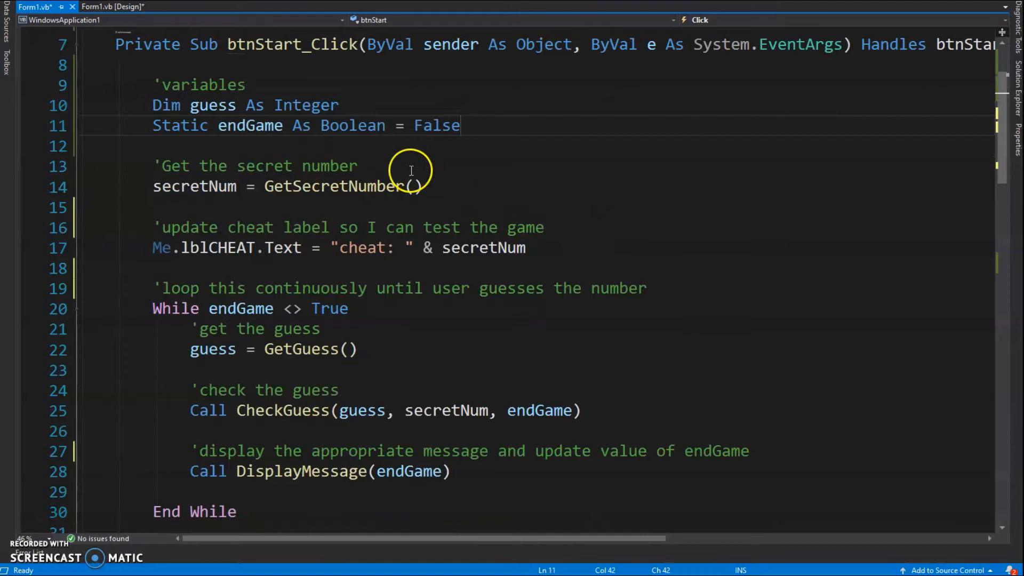
{"action": "mouse_move", "coordinate": [437, 211]}
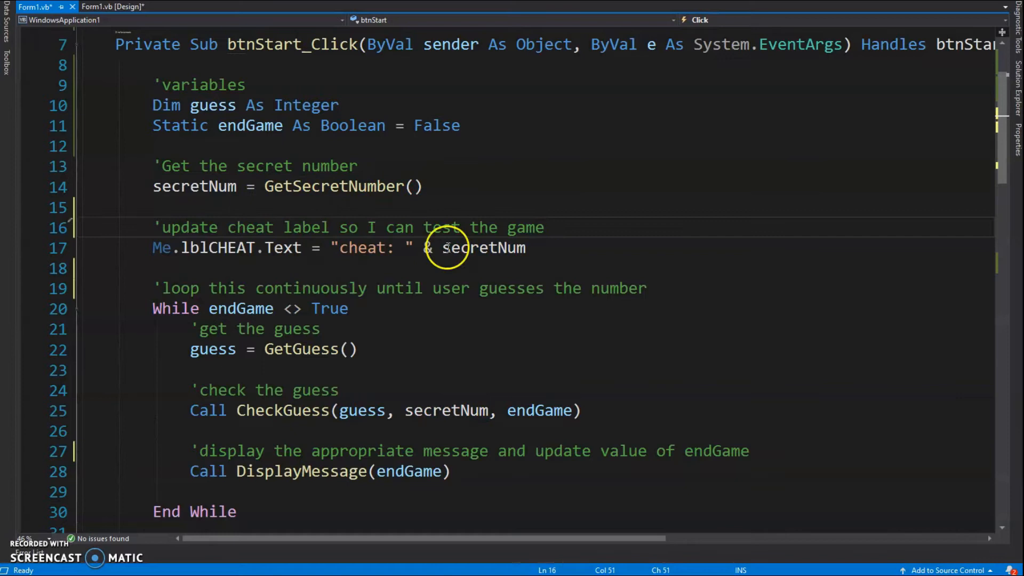
{"action": "double_click", "coordinate": [483, 248]}
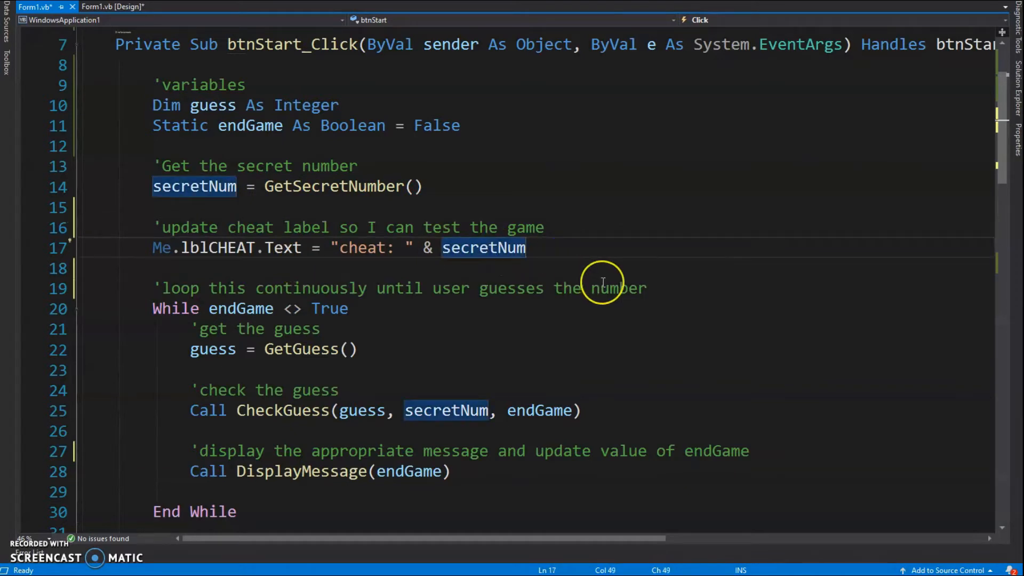
{"action": "scroll", "scroll_direction": "down", "scroll_amount": 3}
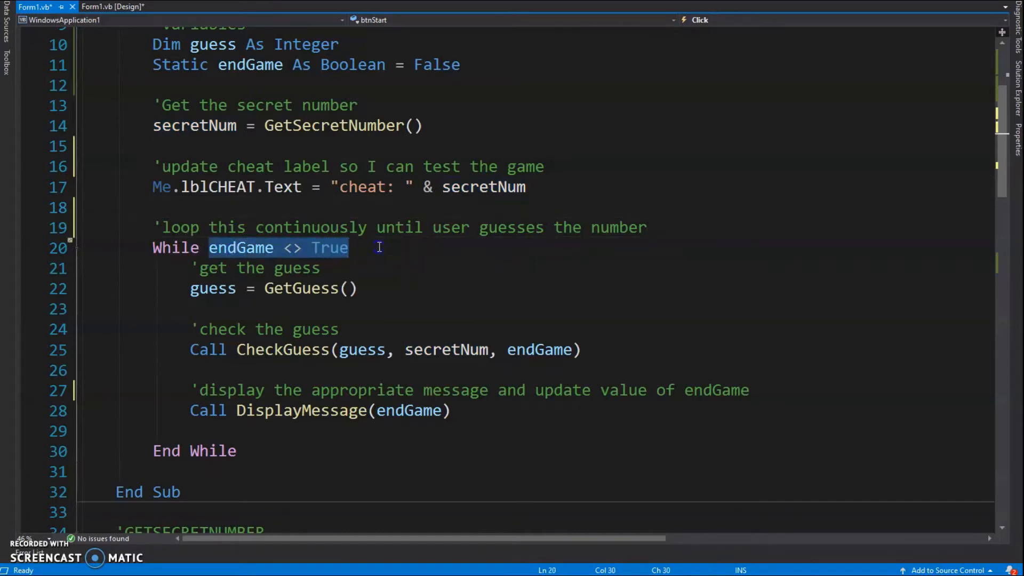
{"action": "left_click", "coordinate": [353, 288]}
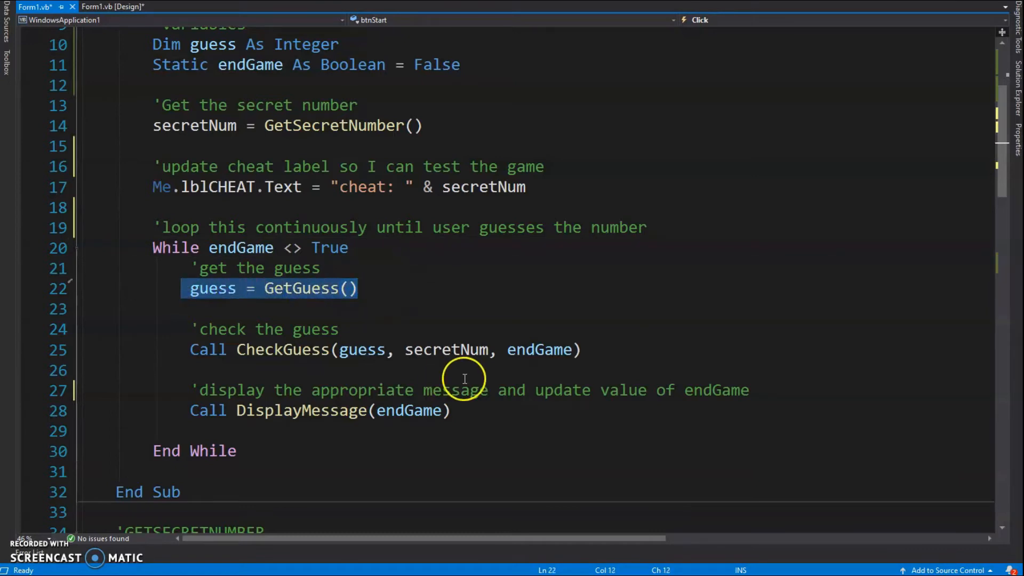
{"action": "mouse_move", "coordinate": [308, 288]}
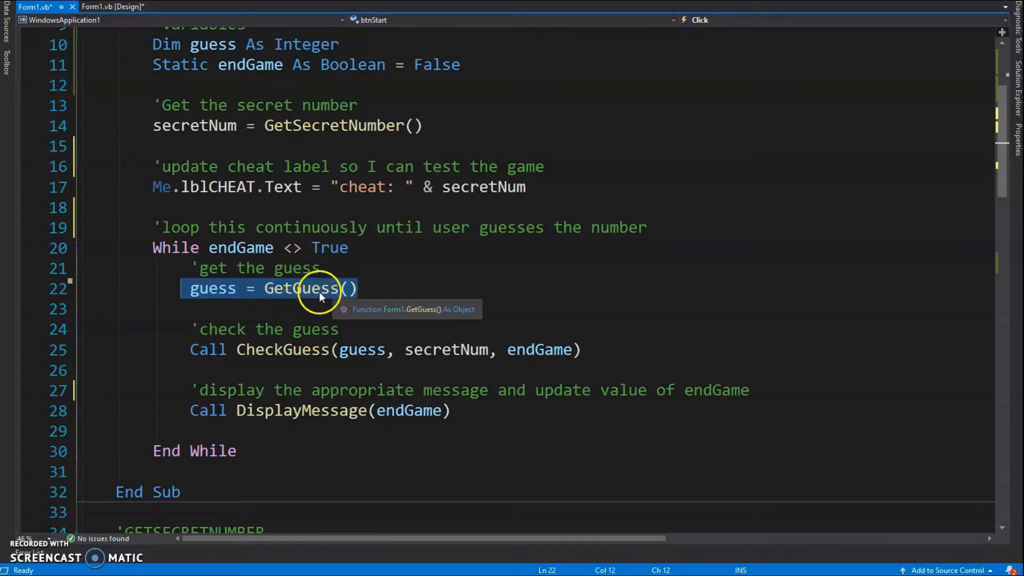
{"action": "mouse_move", "coordinate": [219, 288]}
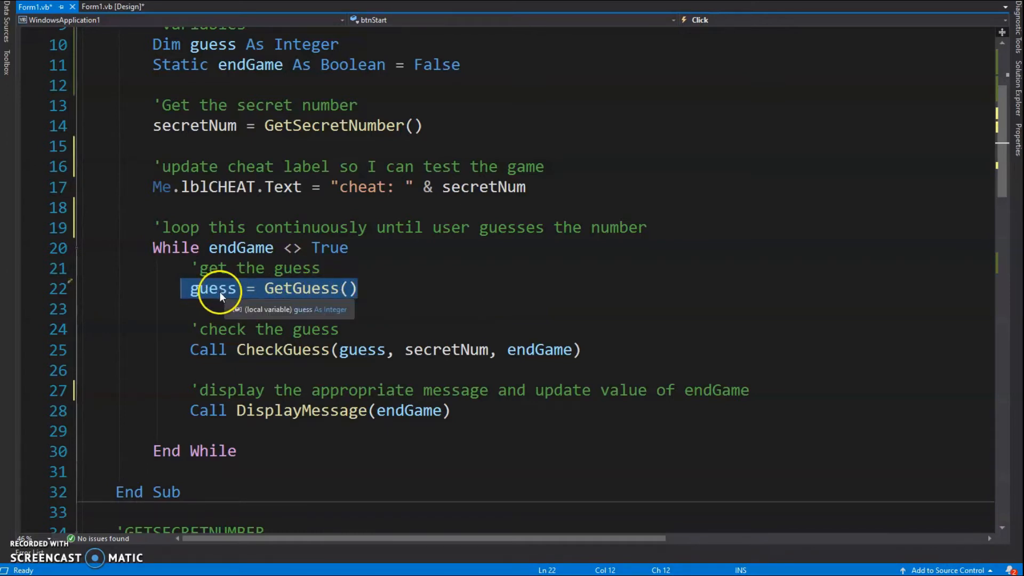
{"action": "mouse_move", "coordinate": [334, 52]}
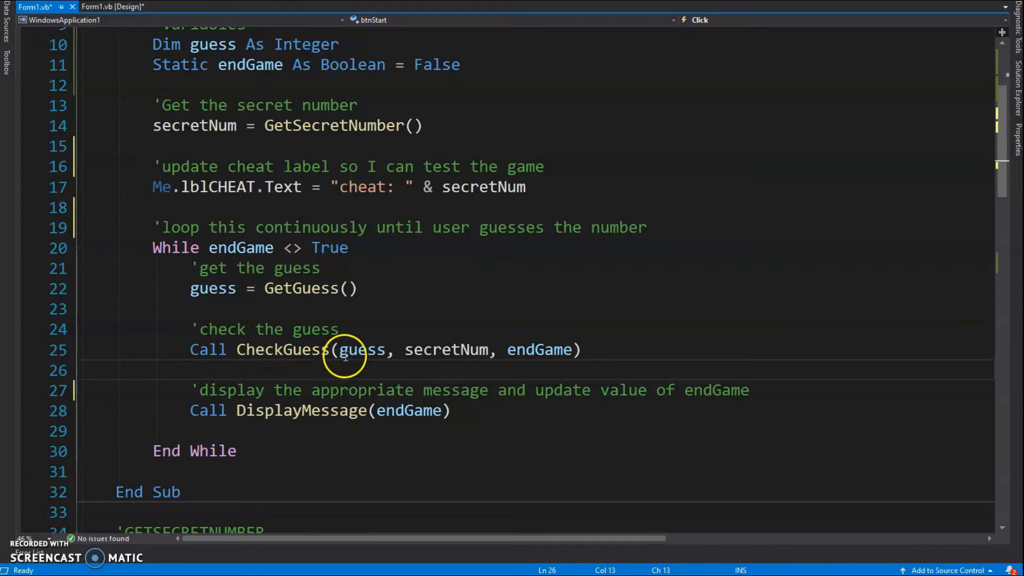
{"action": "mouse_move", "coordinate": [363, 350]}
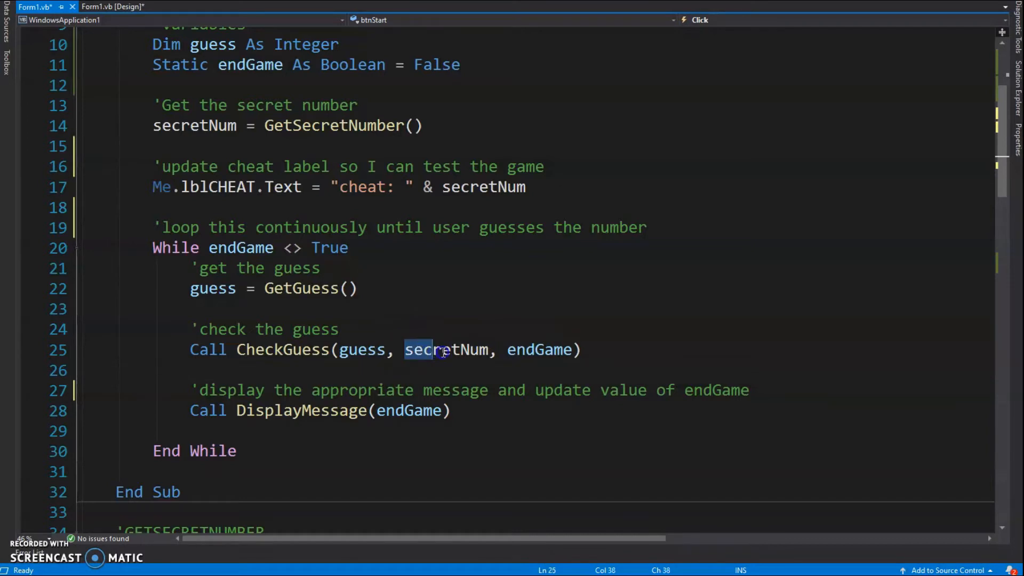
{"action": "double_click", "coordinate": [447, 350]}
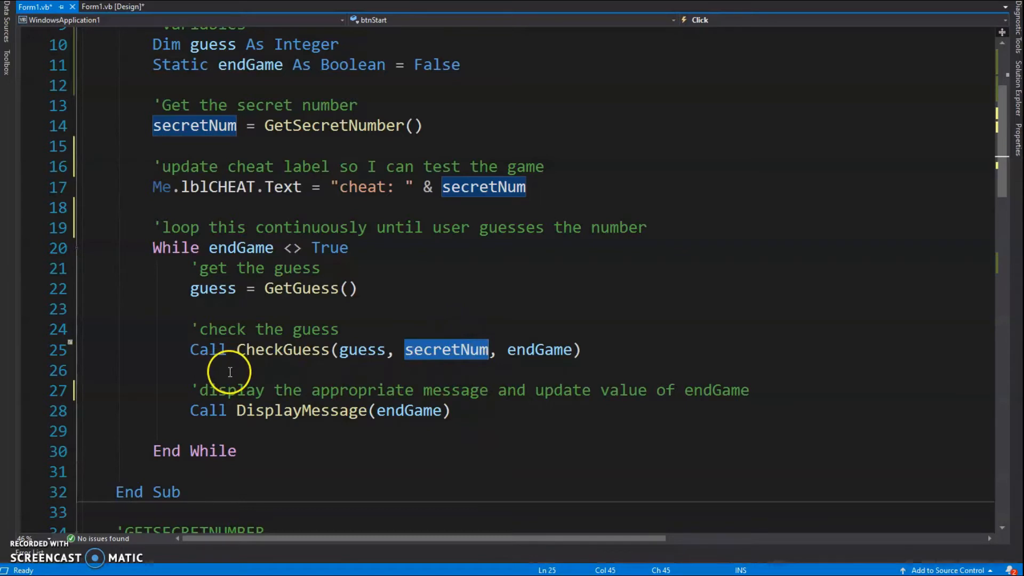
{"action": "left_click", "coordinate": [216, 391]}
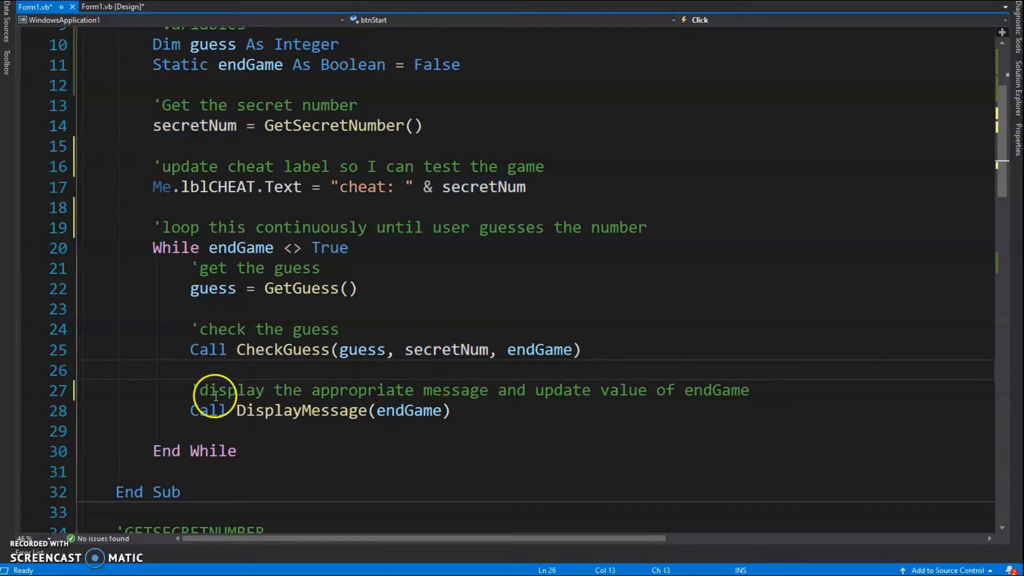
{"action": "left_click", "coordinate": [588, 391]}
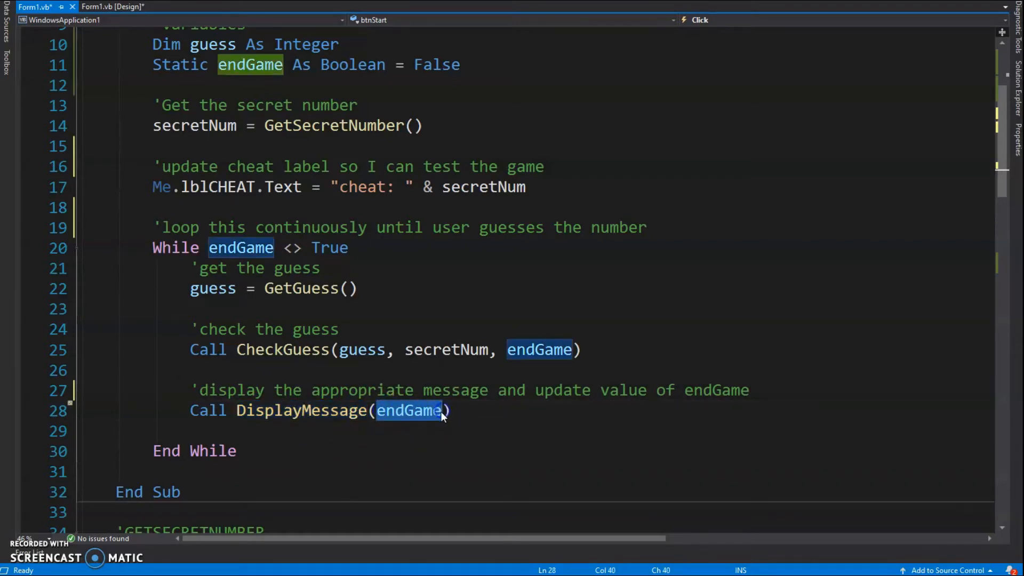
{"action": "mouse_move", "coordinate": [410, 410]}
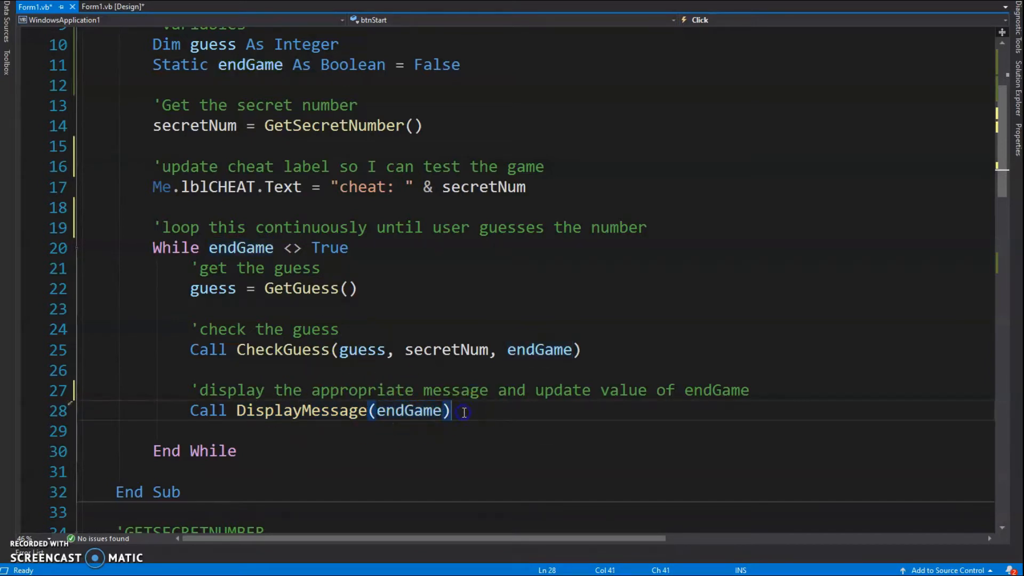
Add the comment 'passed byRef after the DisplayMessage(endGame) call
{"action": "type", "text": "'passed byRef"}
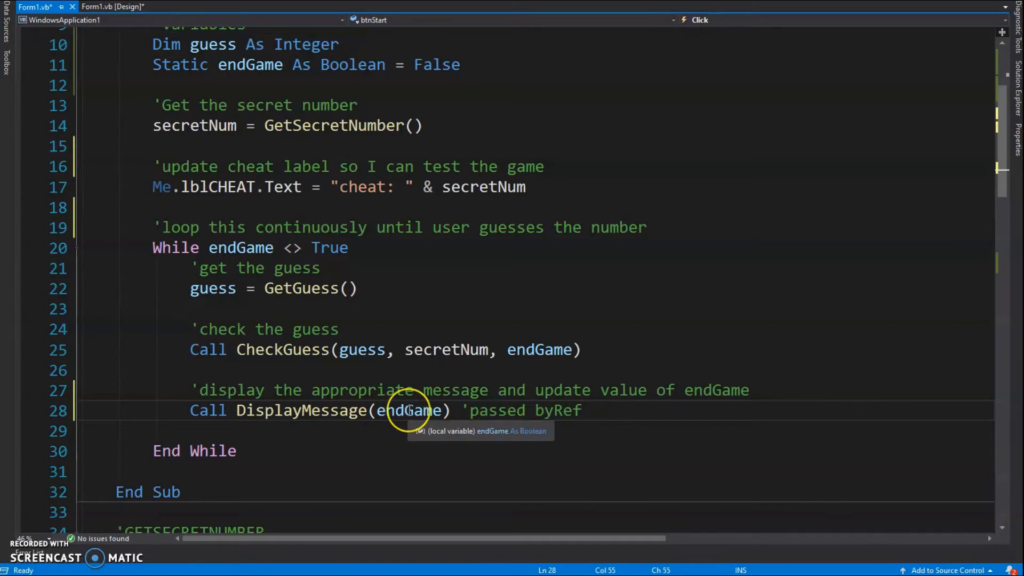
{"action": "mouse_move", "coordinate": [194, 281]}
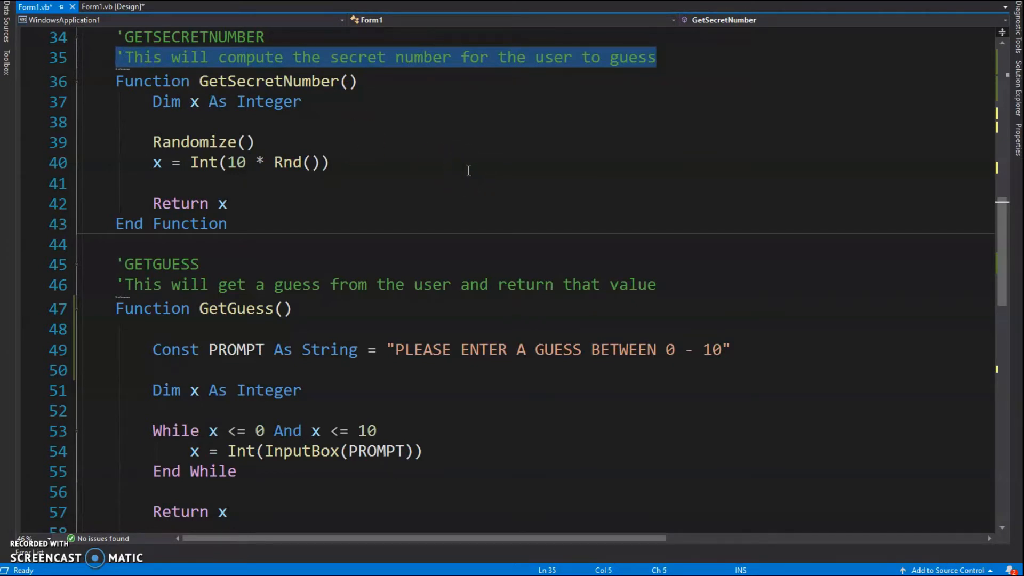
Declare GetSecretNumber's return type as 'As Integer' via IntelliSense
{"action": "left_click", "coordinate": [358, 81]}
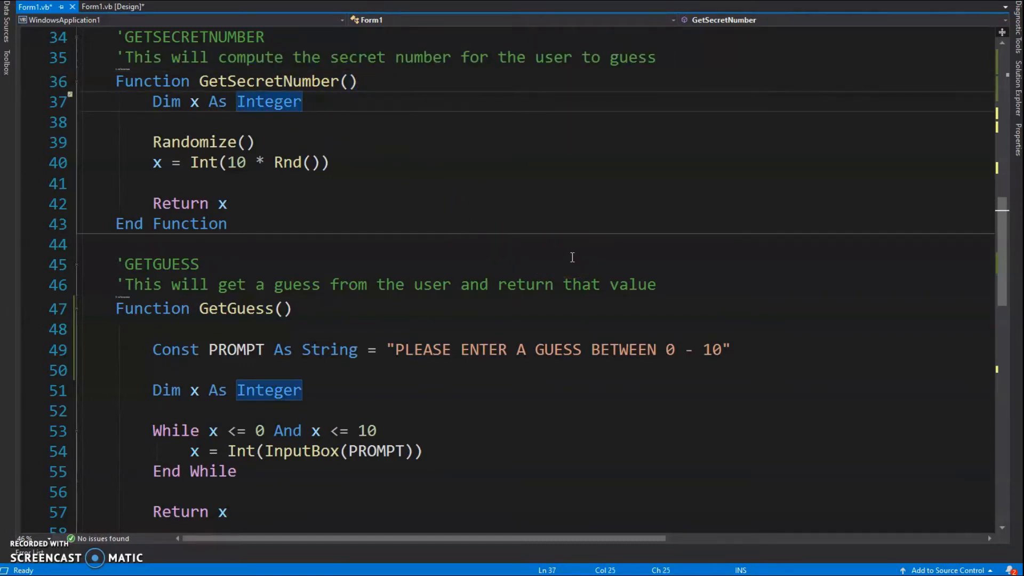
{"action": "mouse_move", "coordinate": [261, 142]}
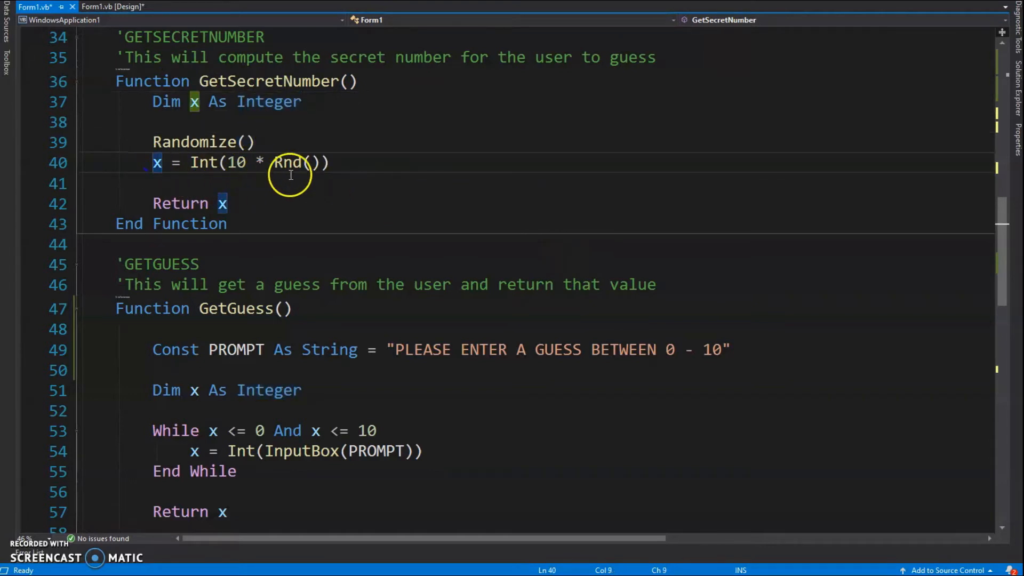
{"action": "mouse_move", "coordinate": [290, 162]}
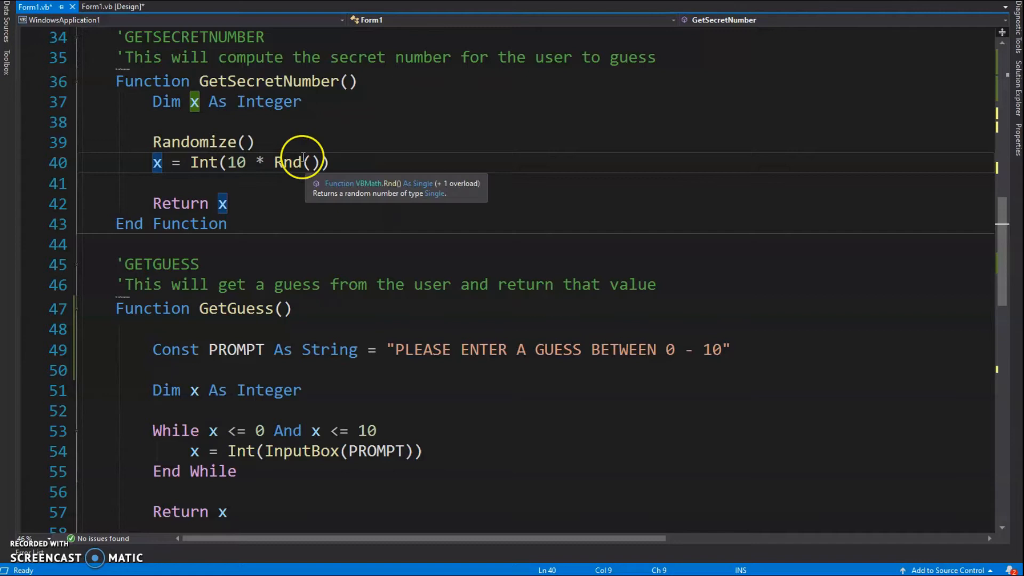
{"action": "mouse_move", "coordinate": [202, 172]}
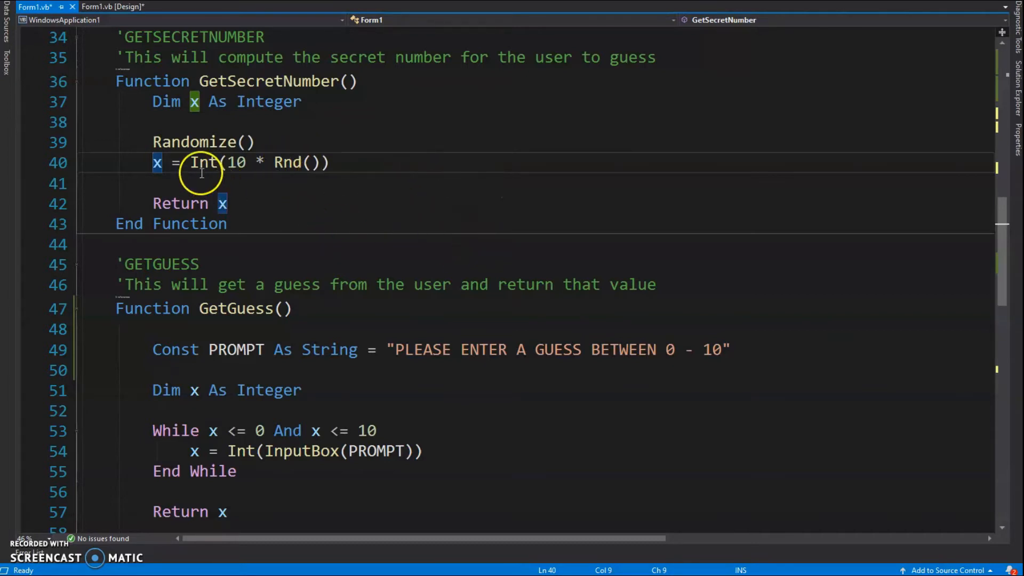
{"action": "mouse_move", "coordinate": [281, 162]}
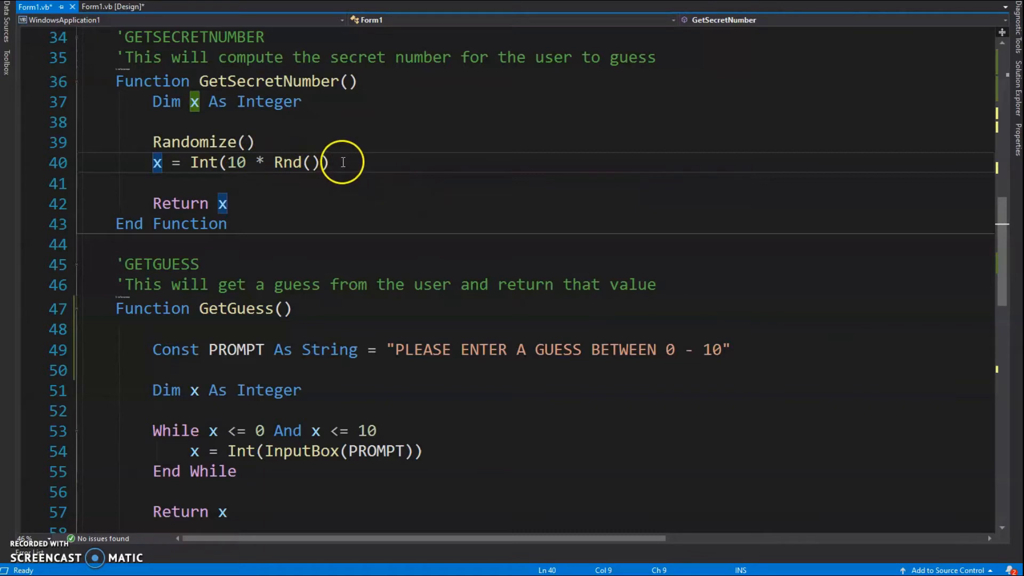
{"action": "left_click", "coordinate": [232, 202]}
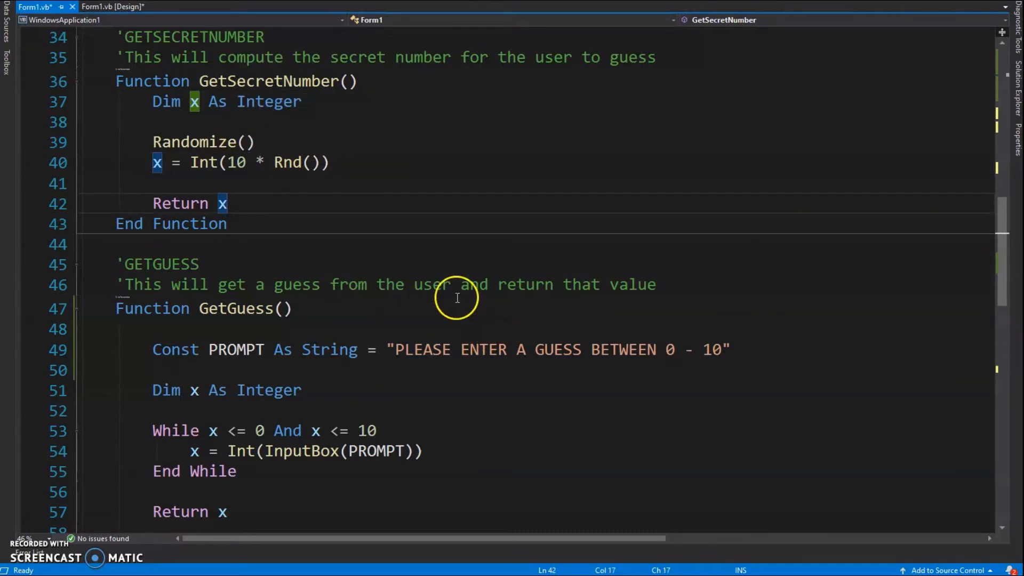
{"action": "mouse_move", "coordinate": [238, 85]}
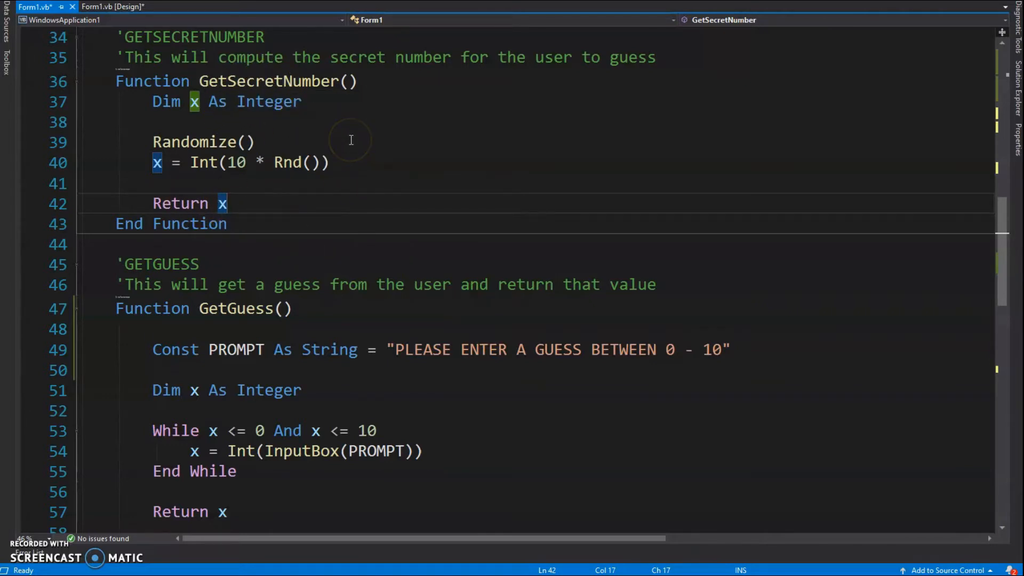
{"action": "mouse_move", "coordinate": [380, 133]}
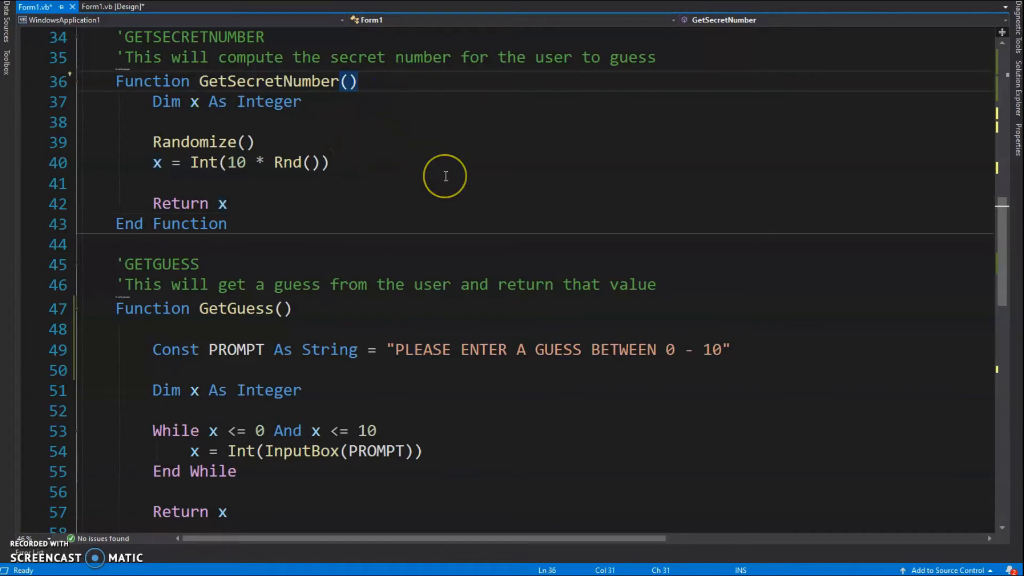
{"action": "type", "text": "As in"}
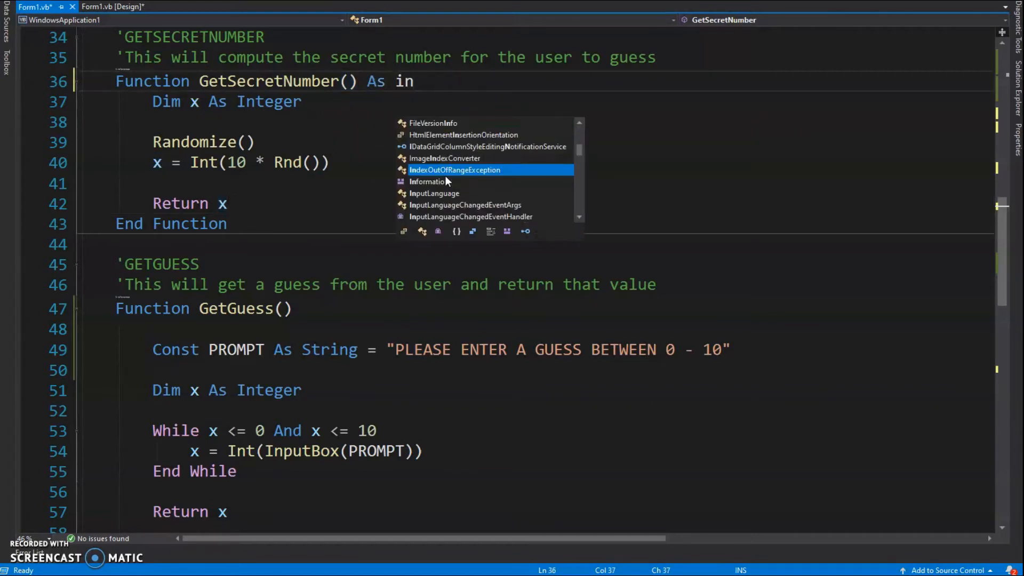
{"action": "type", "text": "teger"}
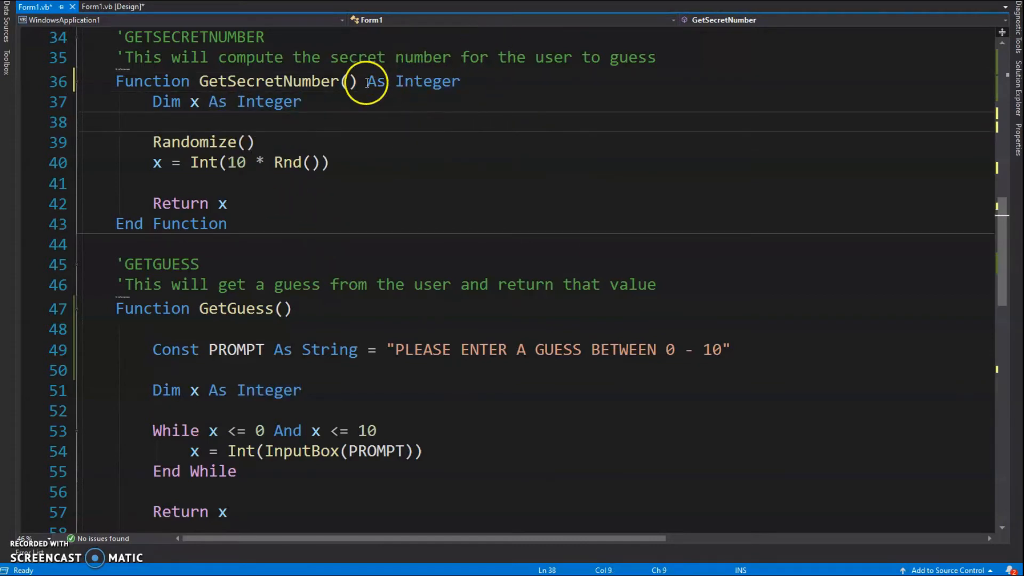
{"action": "mouse_move", "coordinate": [511, 97]}
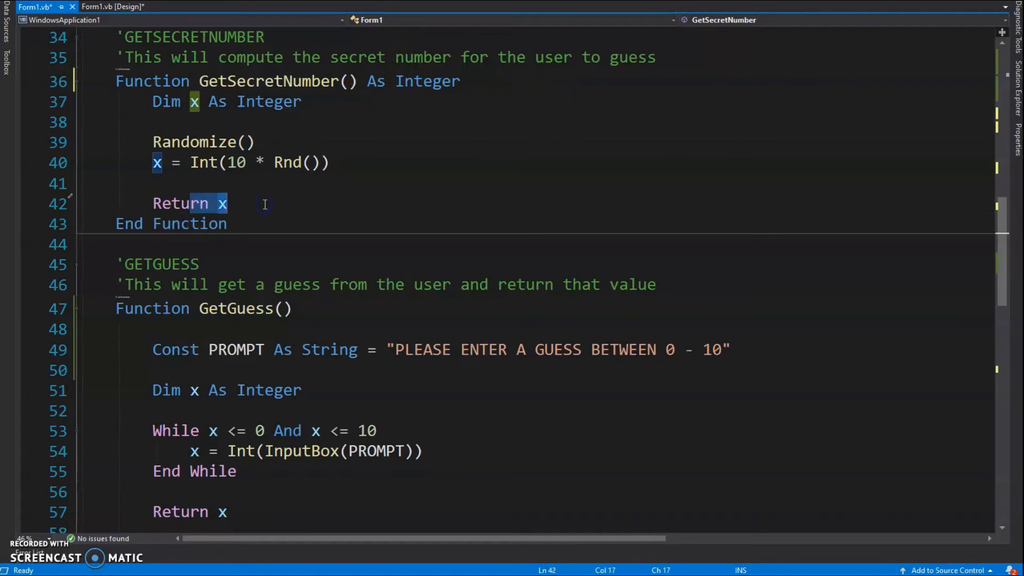
{"action": "mouse_move", "coordinate": [431, 80]}
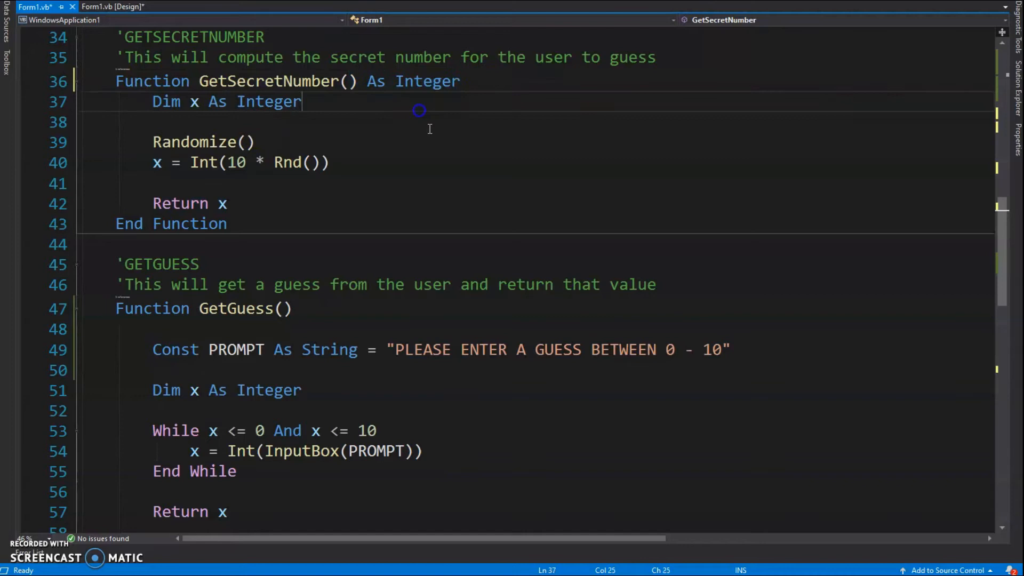
Review variable x's Integer type and the Randomize call, then move toward GetGuess
{"action": "double_click", "coordinate": [268, 101]}
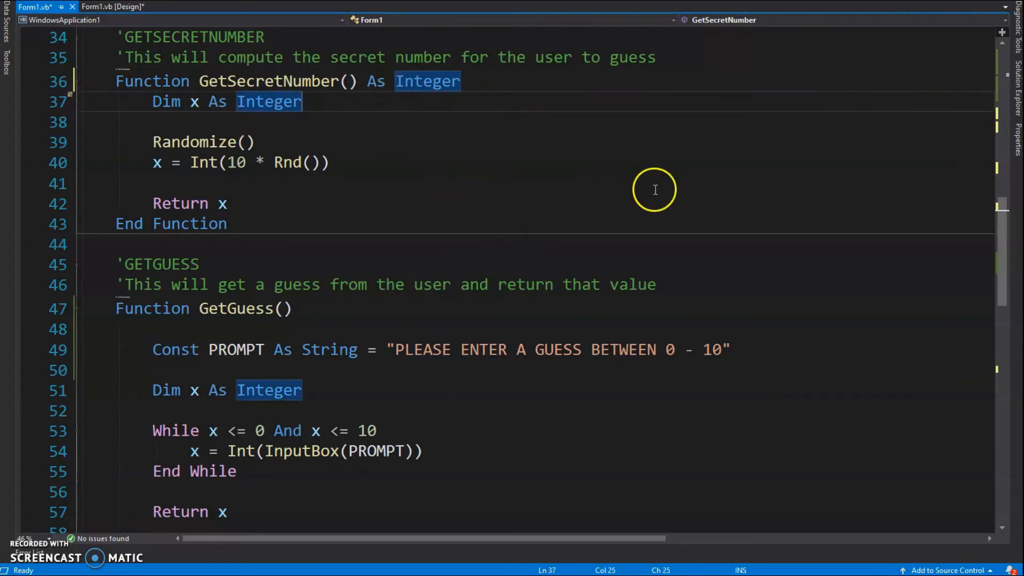
{"action": "left_click", "coordinate": [500, 149]}
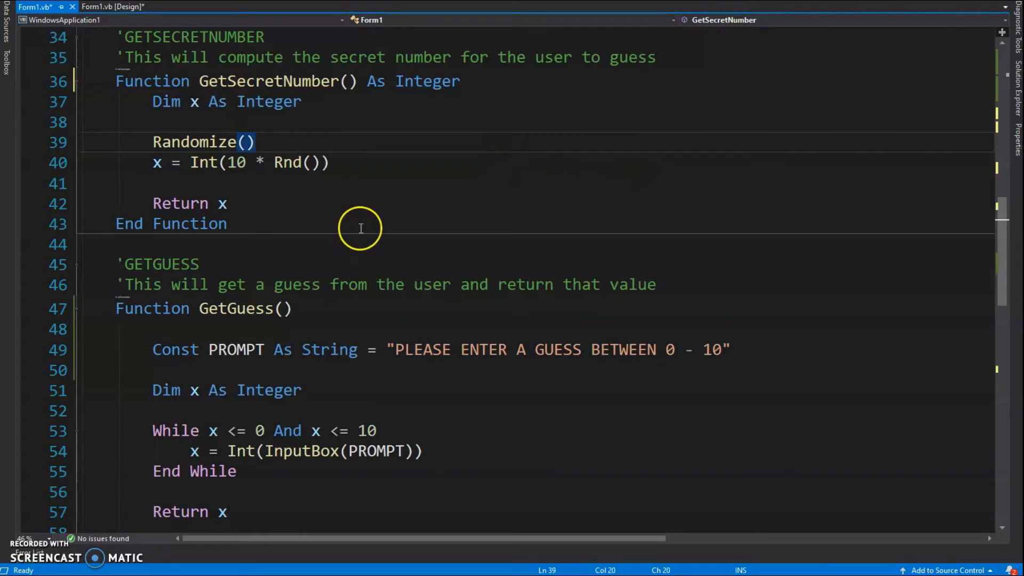
{"action": "scroll", "scroll_direction": "down", "scroll_amount": 3}
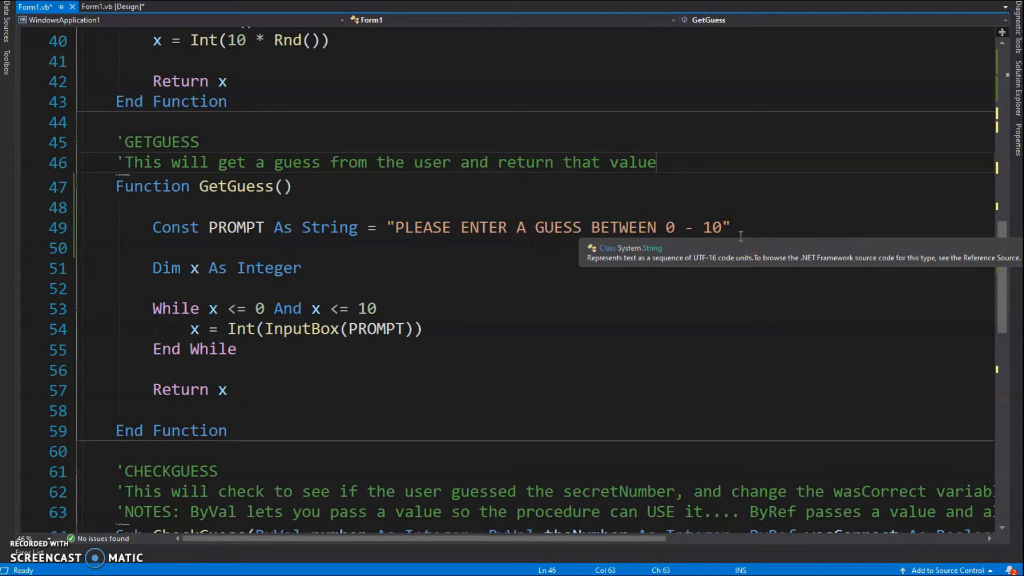
{"action": "mouse_move", "coordinate": [339, 201]}
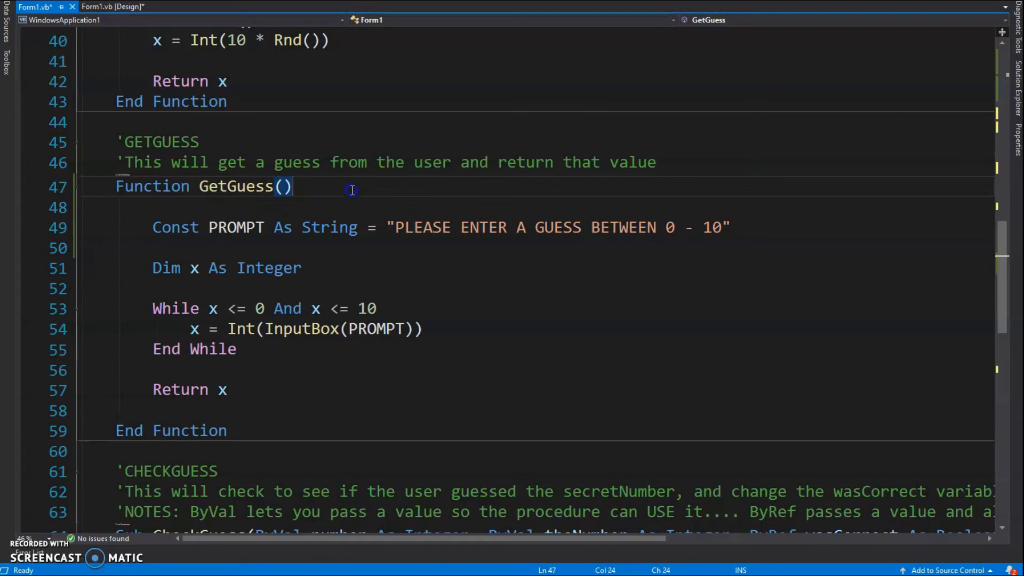
{"action": "type", "text": "As"}
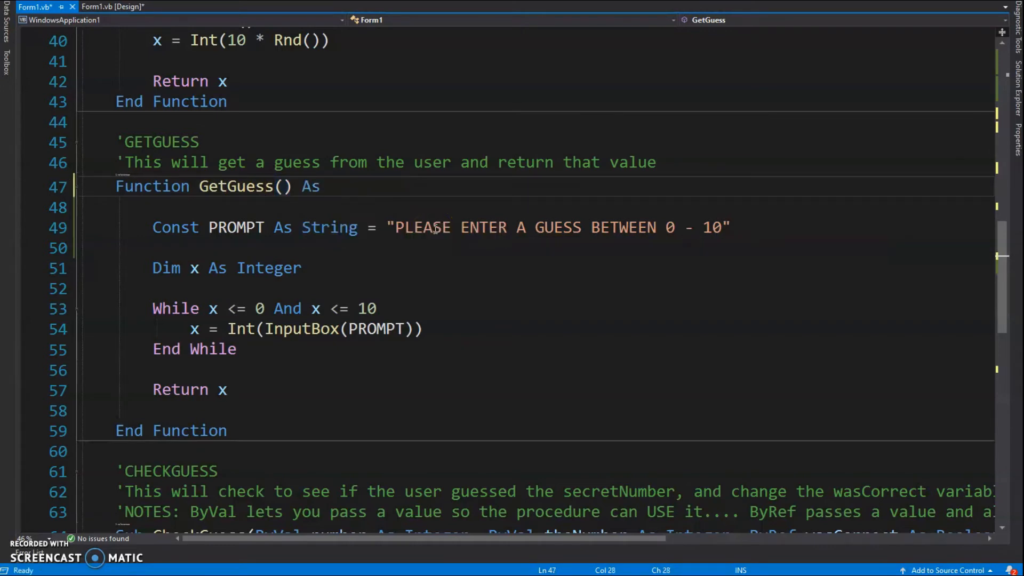
{"action": "type", "text": "integer"}
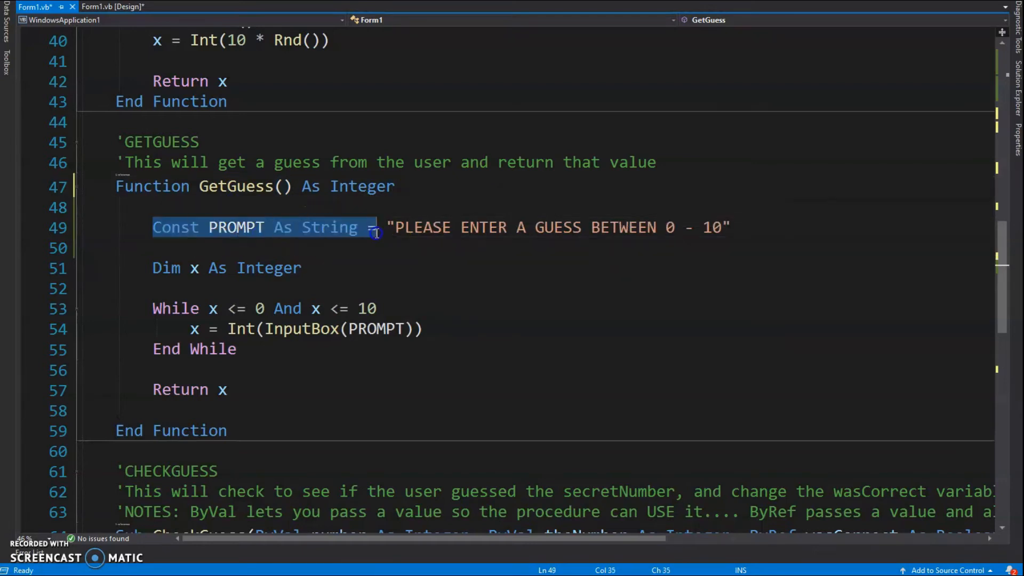
{"action": "left_click", "coordinate": [663, 231]}
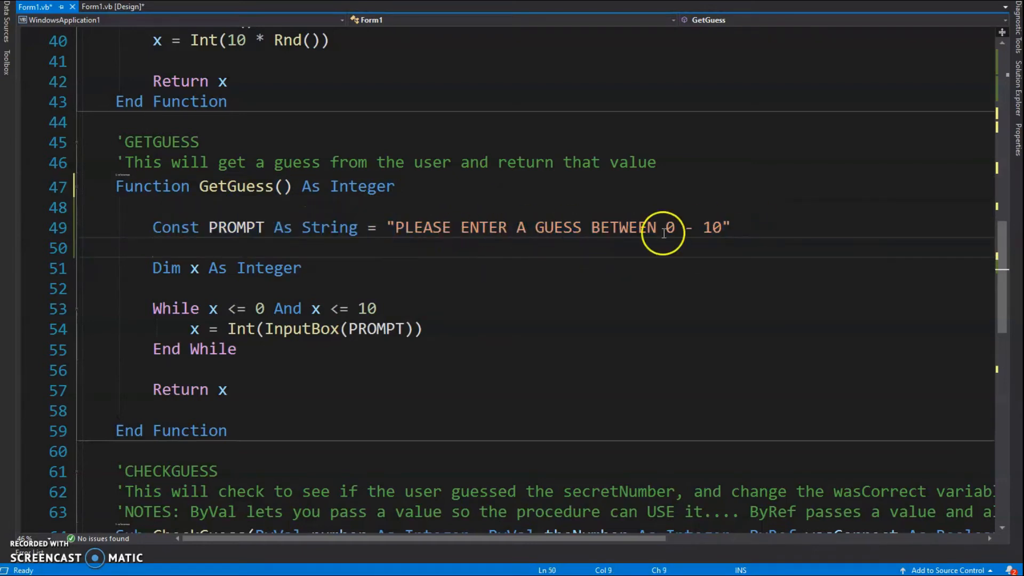
{"action": "mouse_move", "coordinate": [735, 227]}
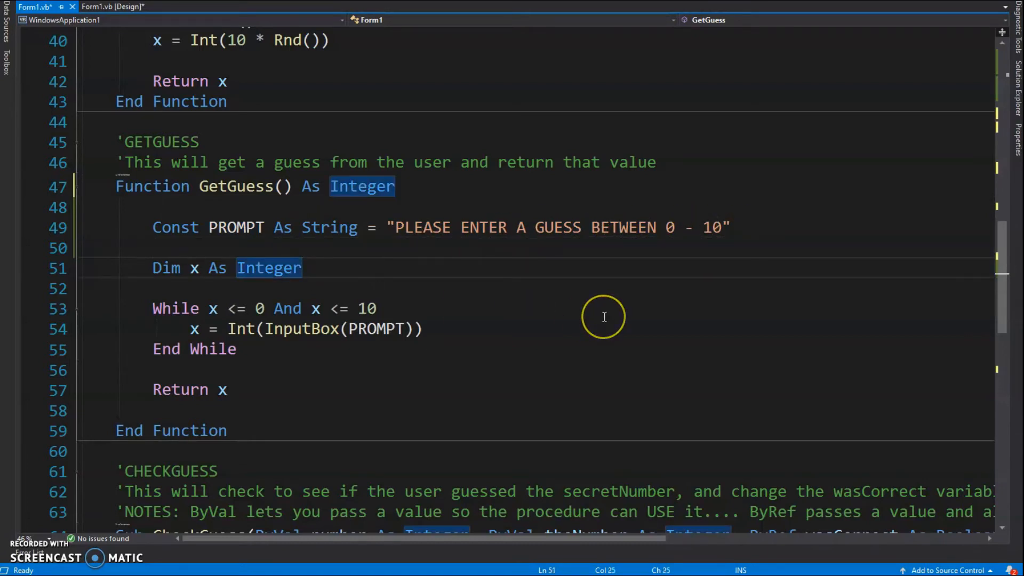
{"action": "mouse_move", "coordinate": [155, 308]}
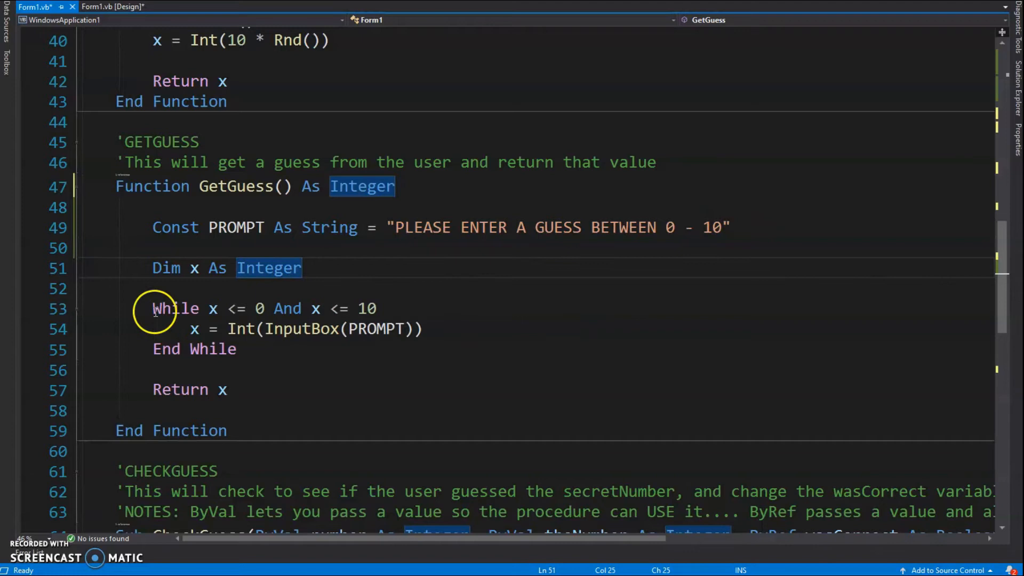
{"action": "mouse_move", "coordinate": [302, 302]}
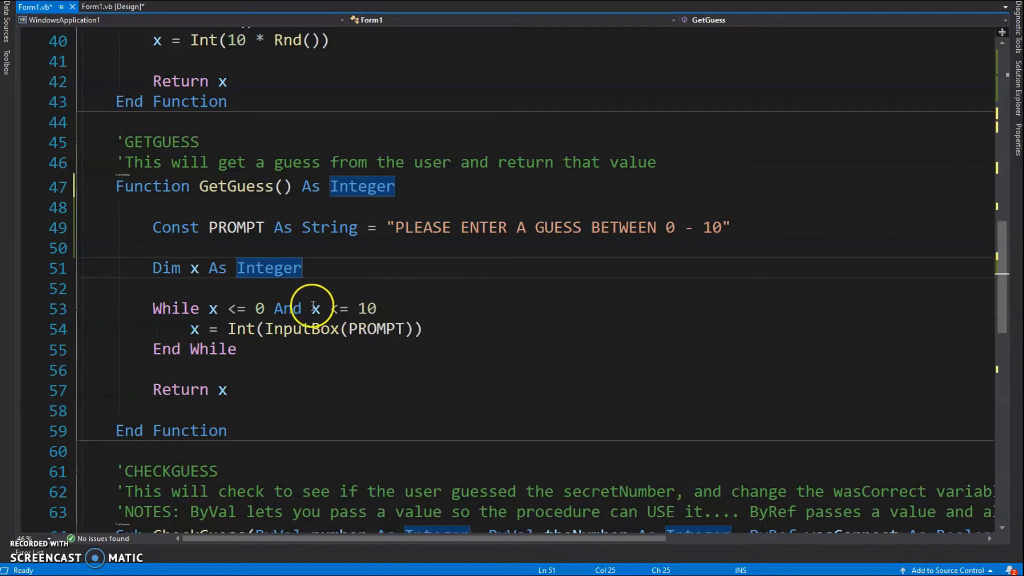
{"action": "mouse_move", "coordinate": [294, 328]}
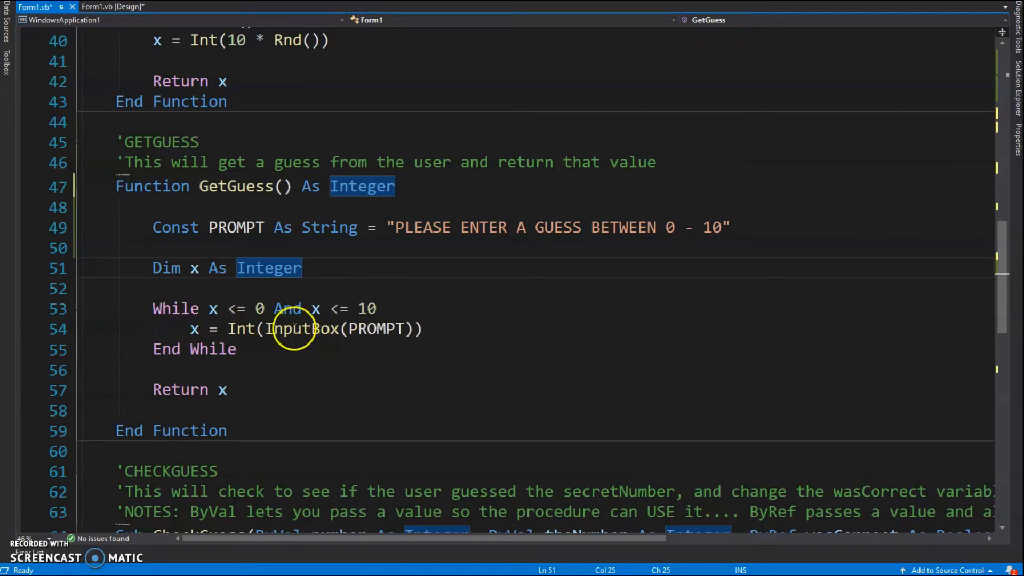
{"action": "mouse_move", "coordinate": [237, 309]}
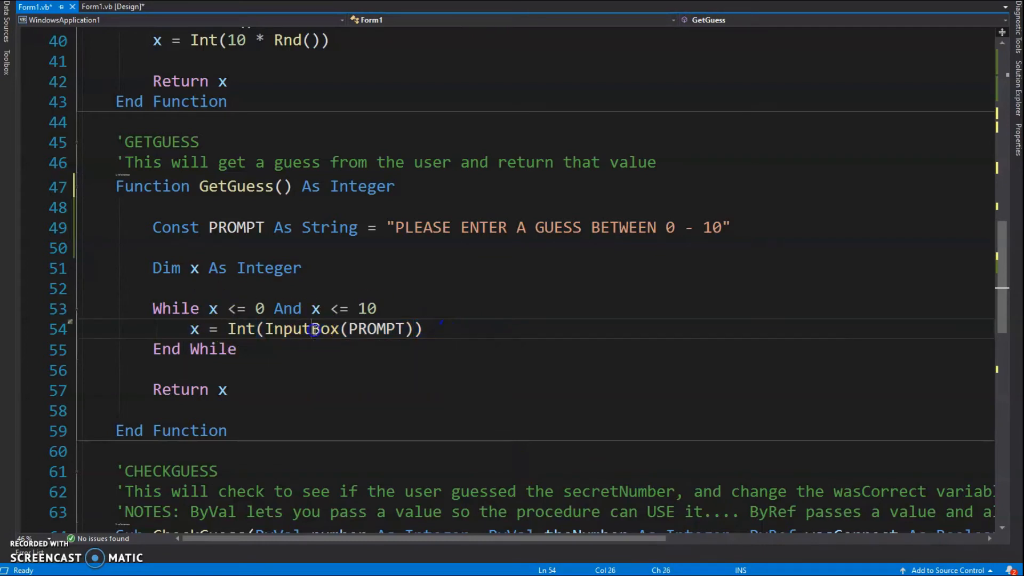
{"action": "double_click", "coordinate": [374, 328]}
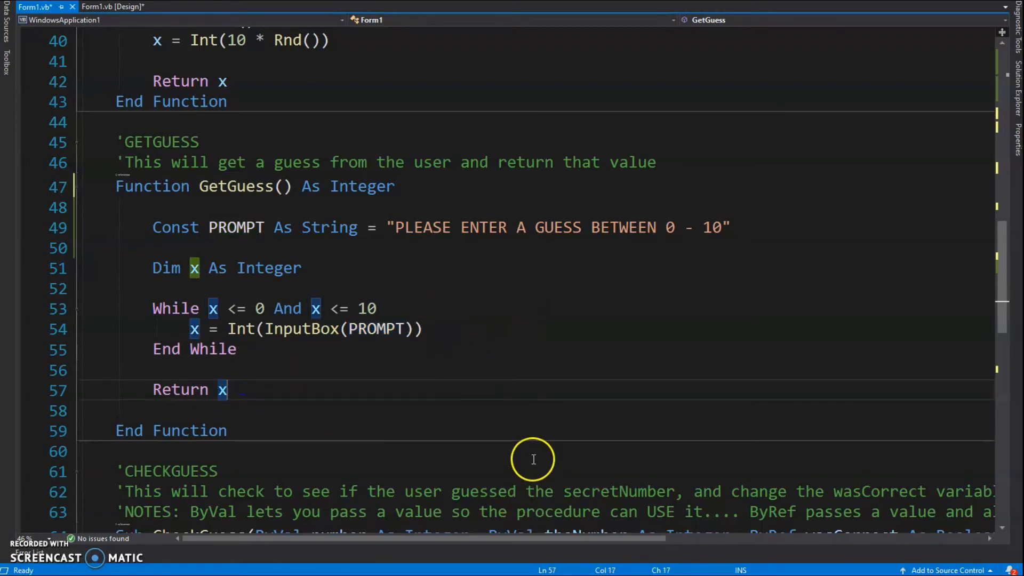
Scroll past GetGuess to the CheckGuess and DisplayMessage subs
{"action": "scroll", "scroll_direction": "down", "scroll_amount": 3}
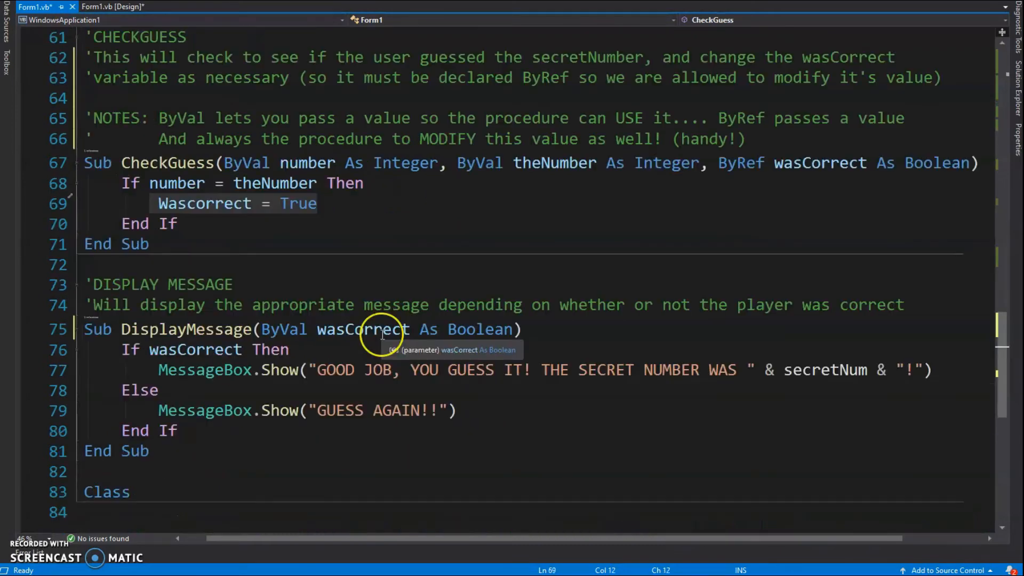
{"action": "mouse_move", "coordinate": [322, 144]}
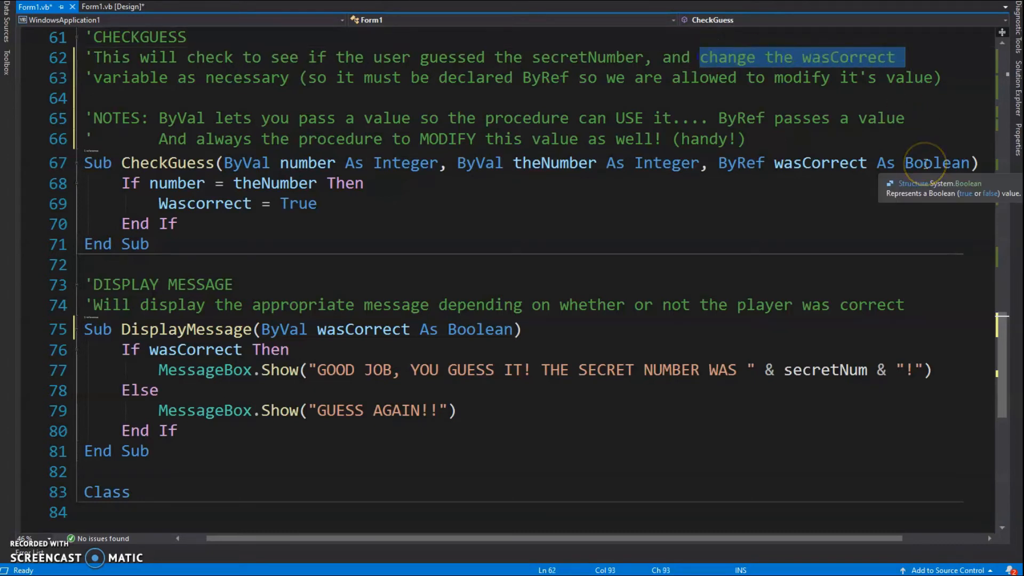
{"action": "mouse_move", "coordinate": [918, 57]}
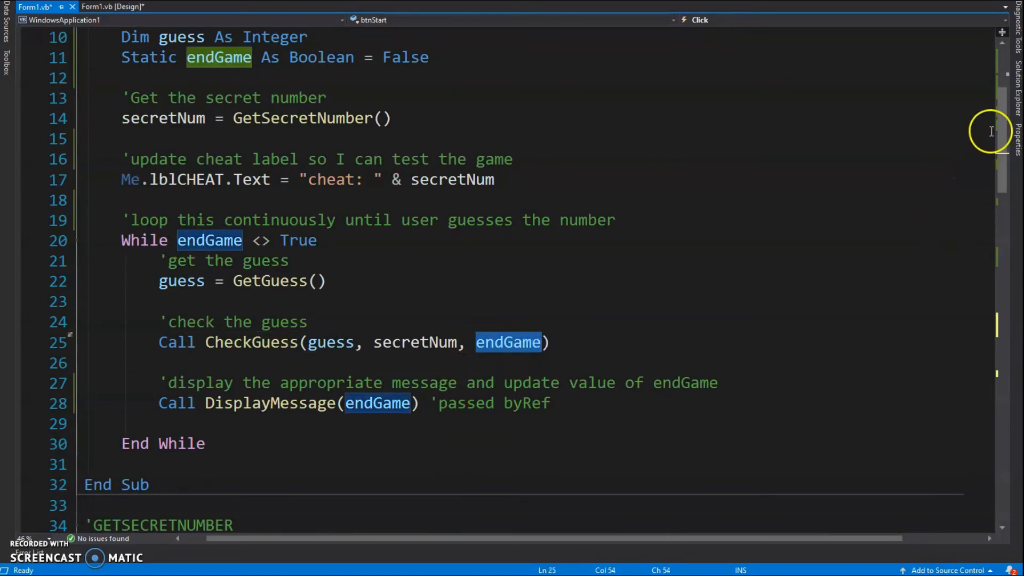
{"action": "scroll", "scroll_direction": "down", "scroll_amount": 3}
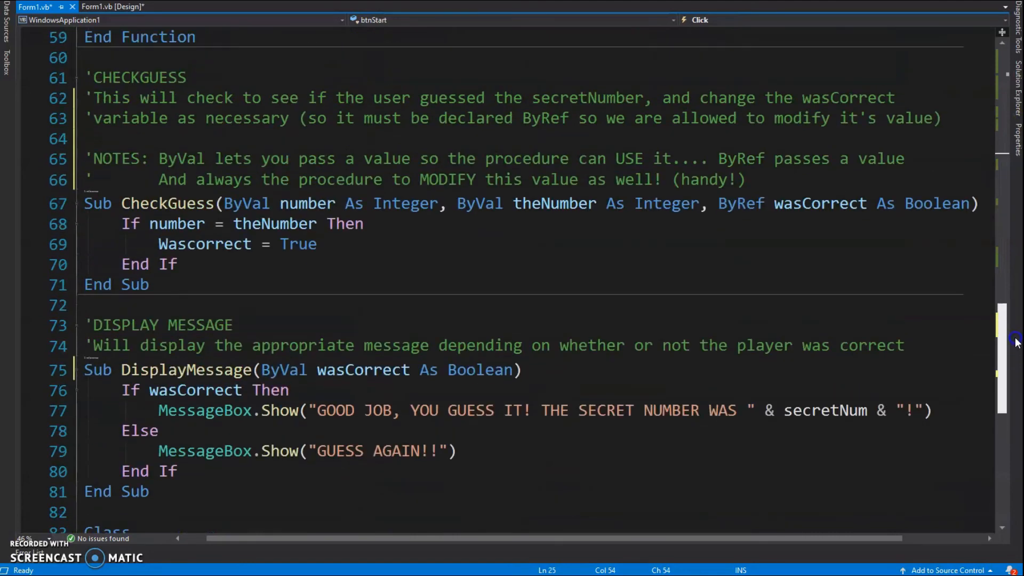
{"action": "double_click", "coordinate": [849, 78]}
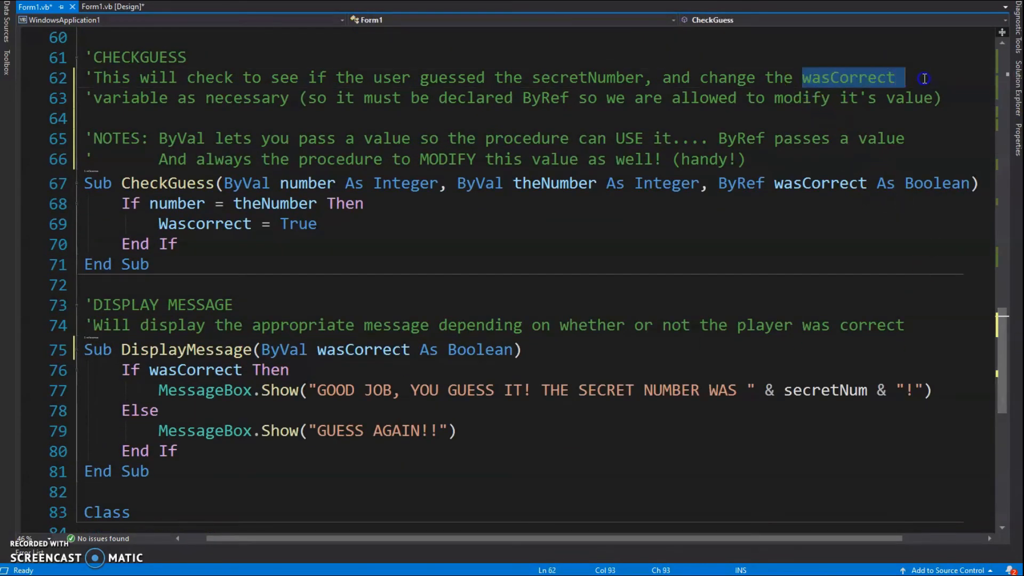
{"action": "mouse_move", "coordinate": [903, 178]}
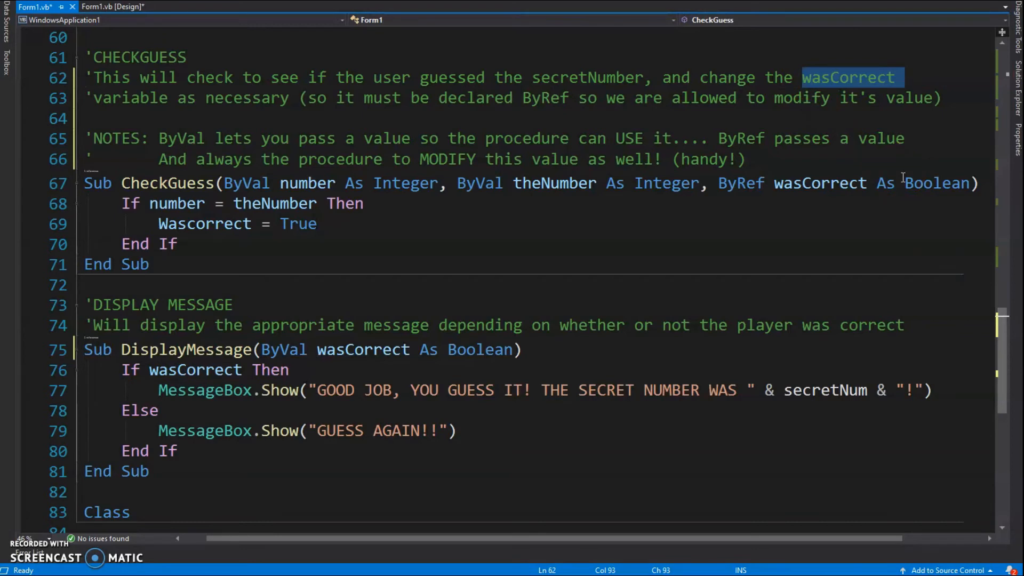
{"action": "mouse_move", "coordinate": [295, 121]}
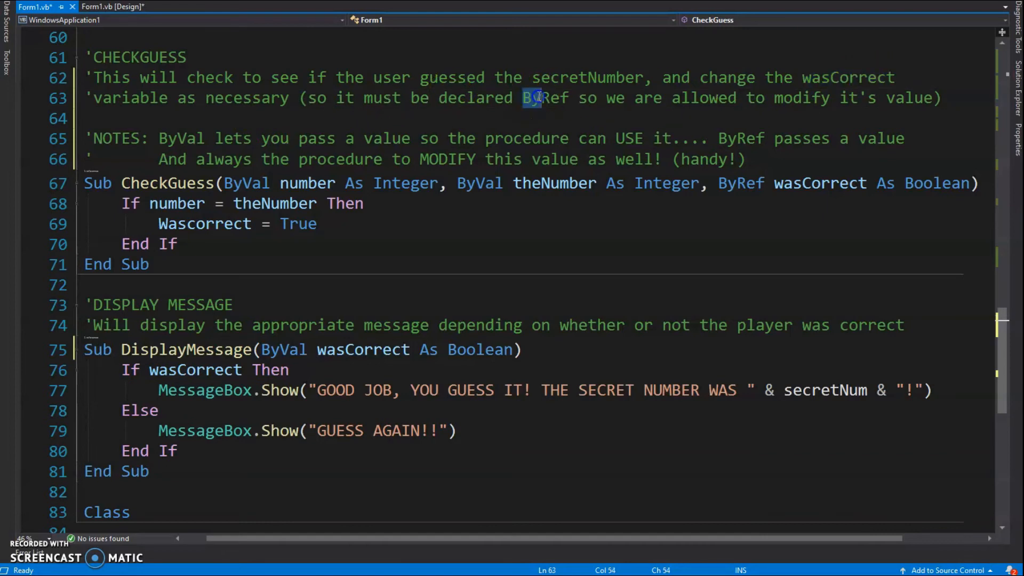
{"action": "left_click_drag", "start_coordinate": [532, 98], "coordinate": [715, 98]}
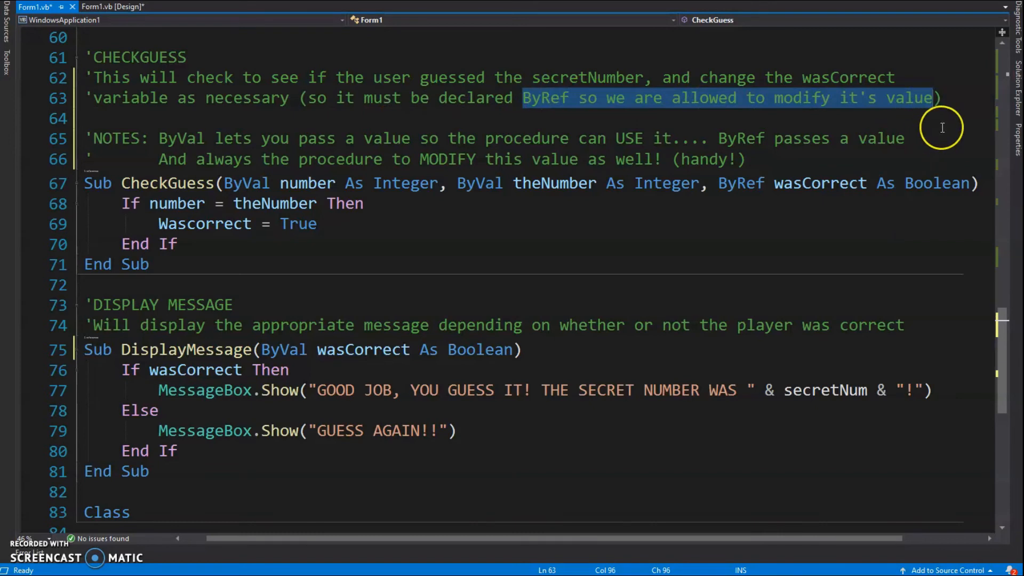
{"action": "mouse_move", "coordinate": [103, 98]}
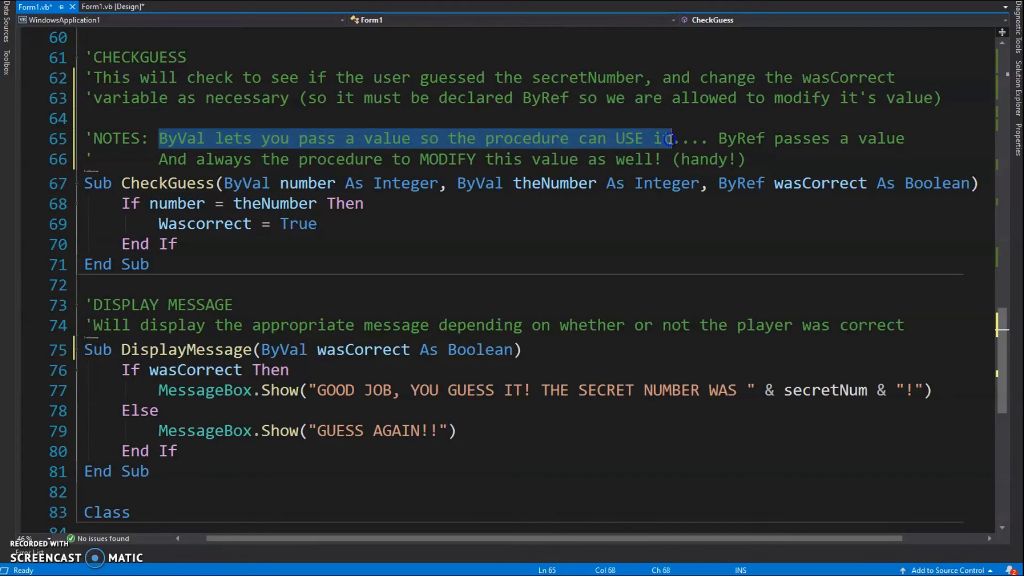
{"action": "mouse_move", "coordinate": [732, 367]}
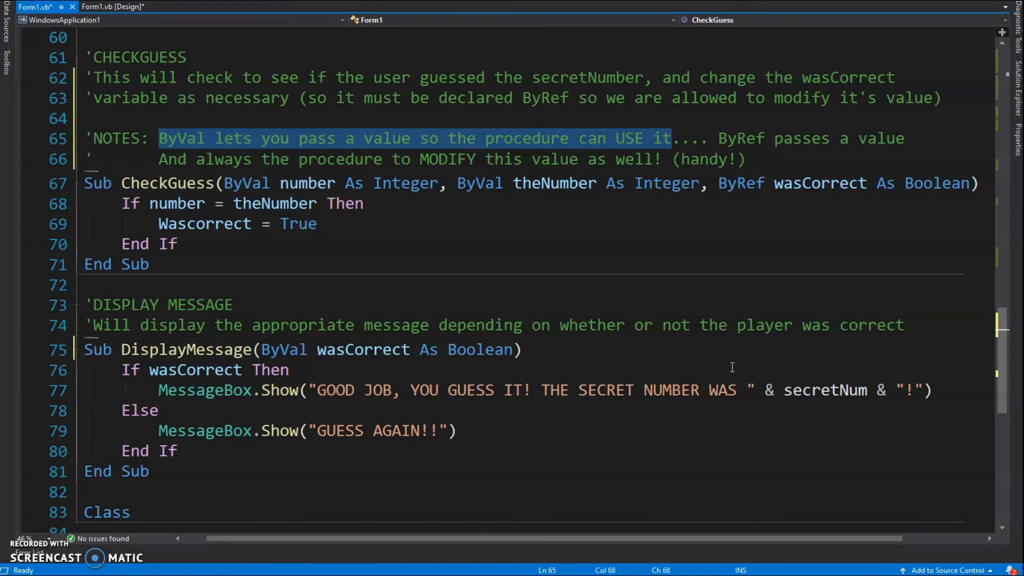
{"action": "mouse_move", "coordinate": [722, 126]}
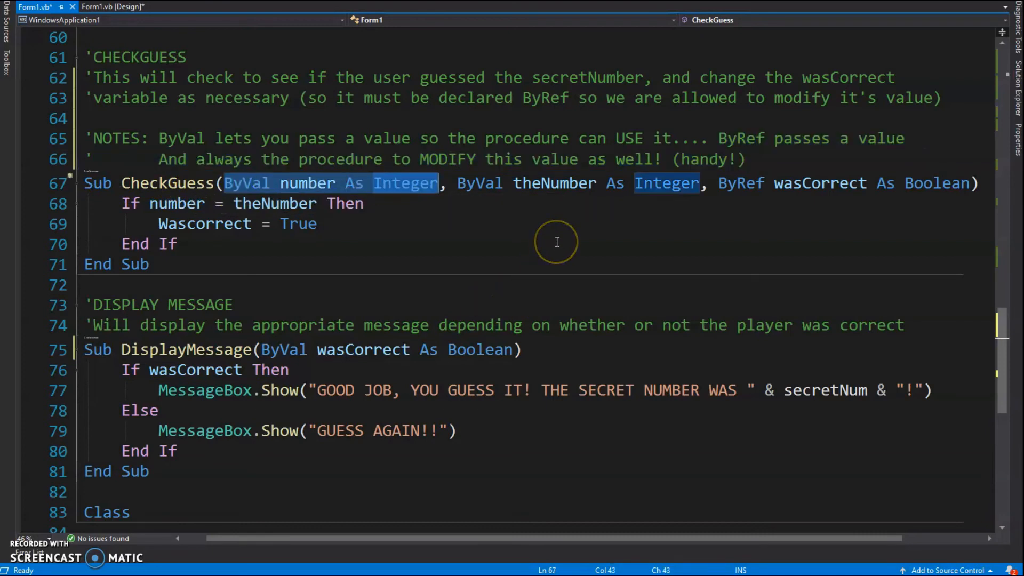
{"action": "left_click", "coordinate": [516, 182]}
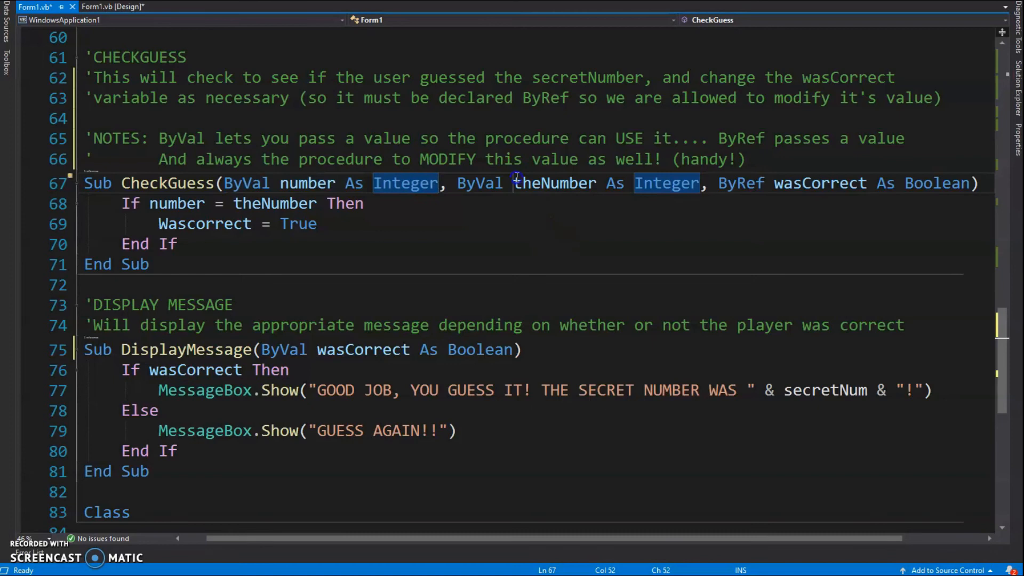
{"action": "double_click", "coordinate": [553, 182]}
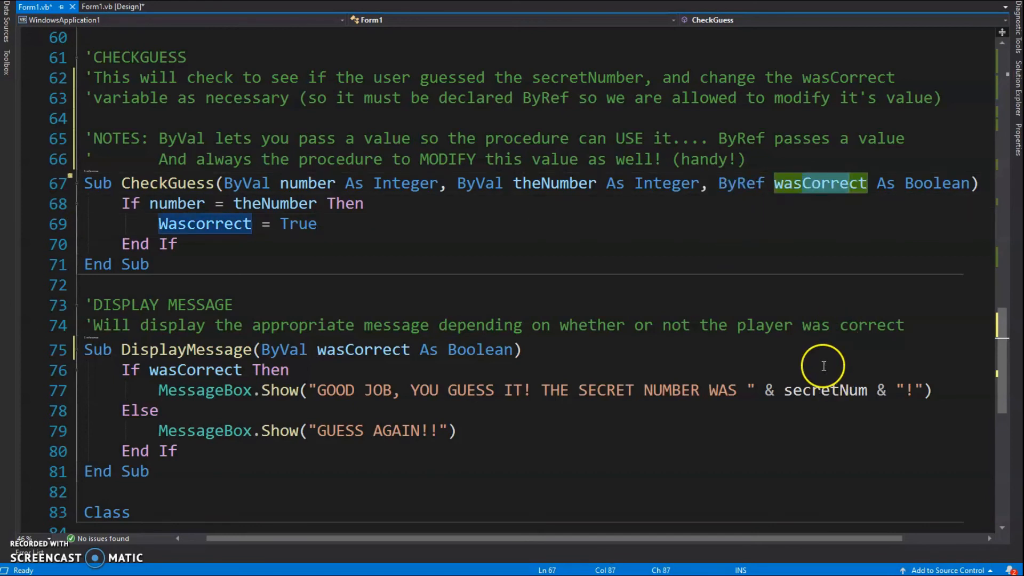
{"action": "mouse_move", "coordinate": [175, 202]}
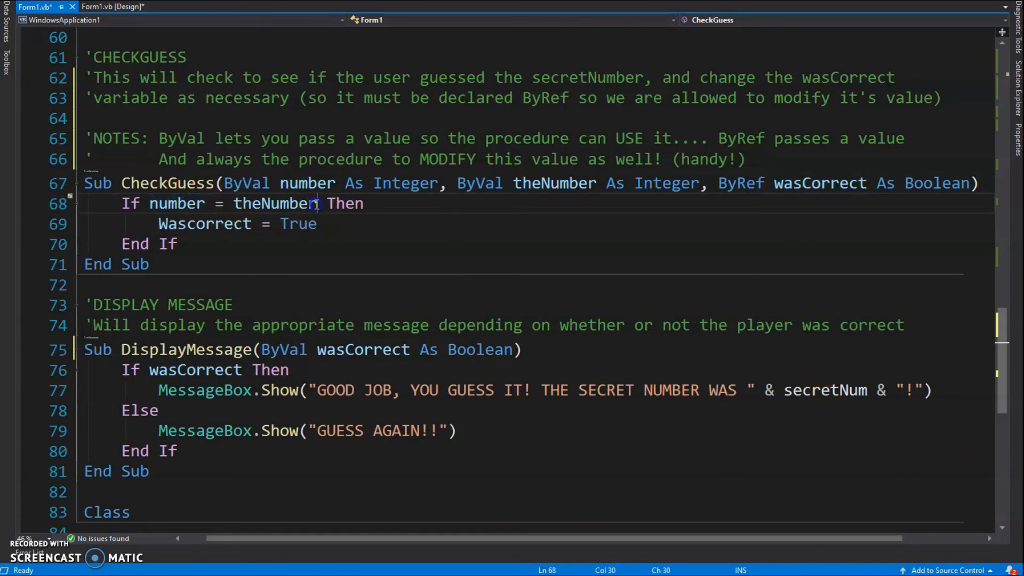
{"action": "triple_click", "coordinate": [205, 223]}
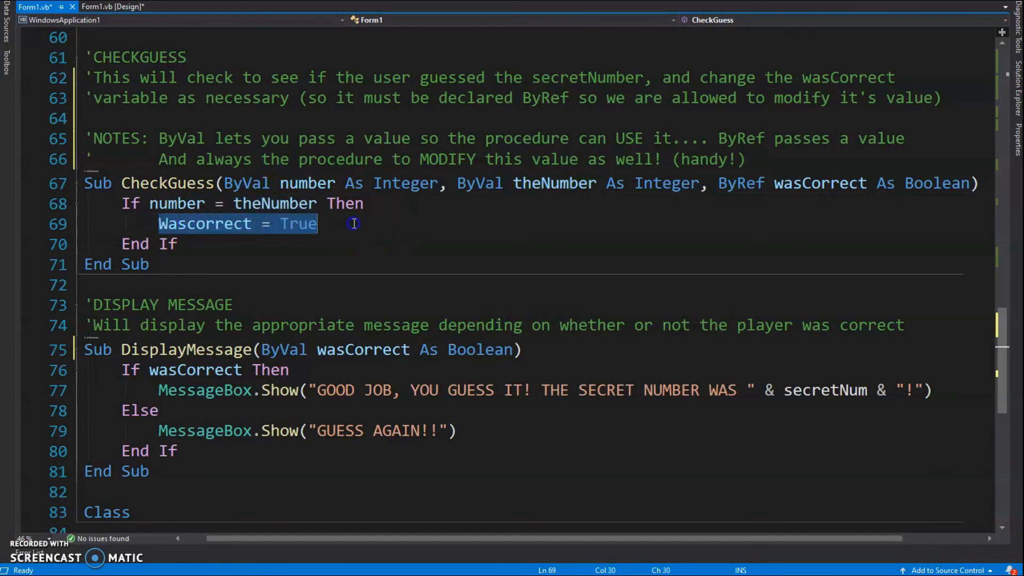
{"action": "mouse_move", "coordinate": [435, 272]}
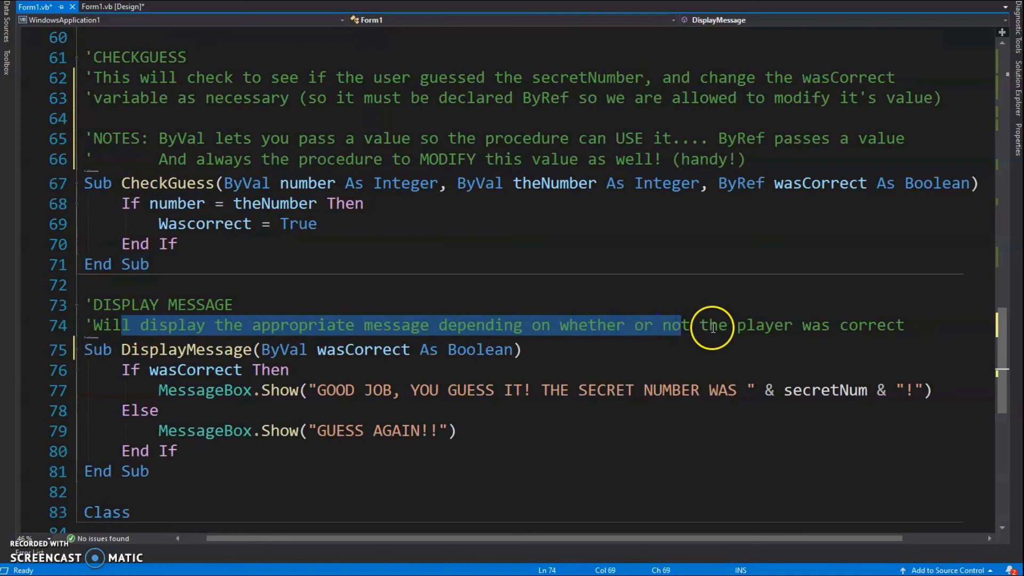
{"action": "scroll", "scroll_direction": "down", "scroll_amount": 3}
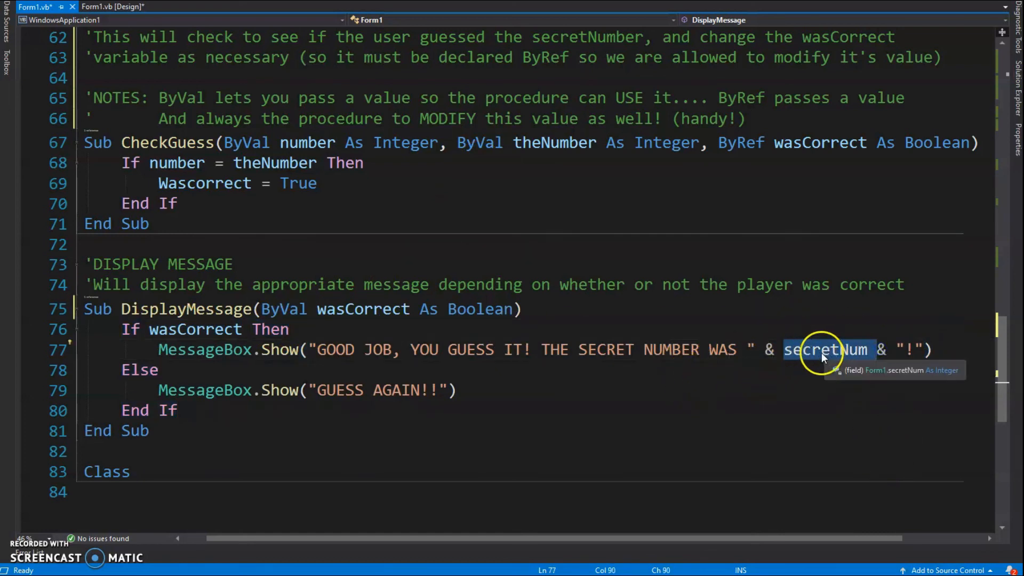
{"action": "mouse_move", "coordinate": [480, 300]}
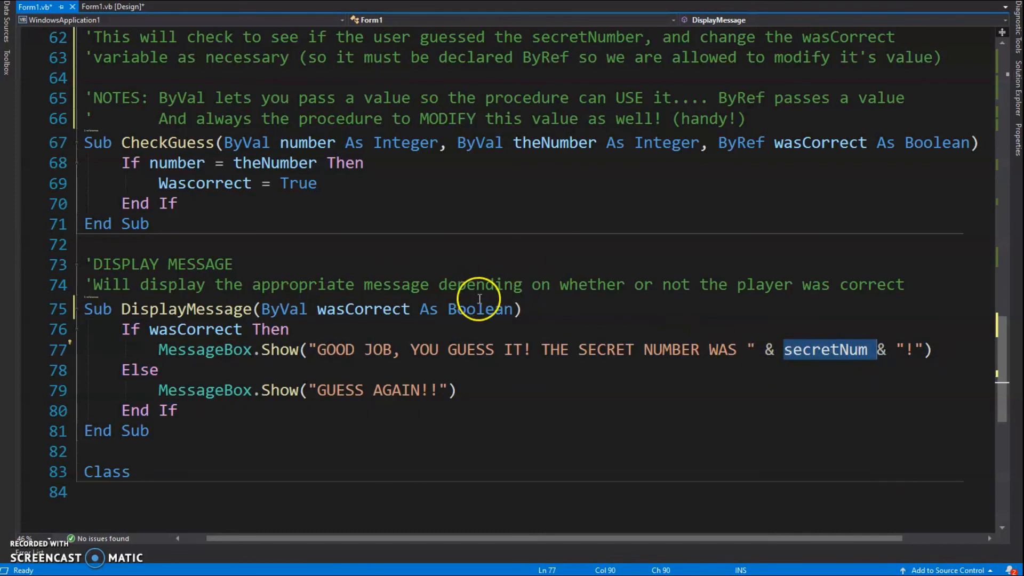
{"action": "mouse_move", "coordinate": [569, 295]}
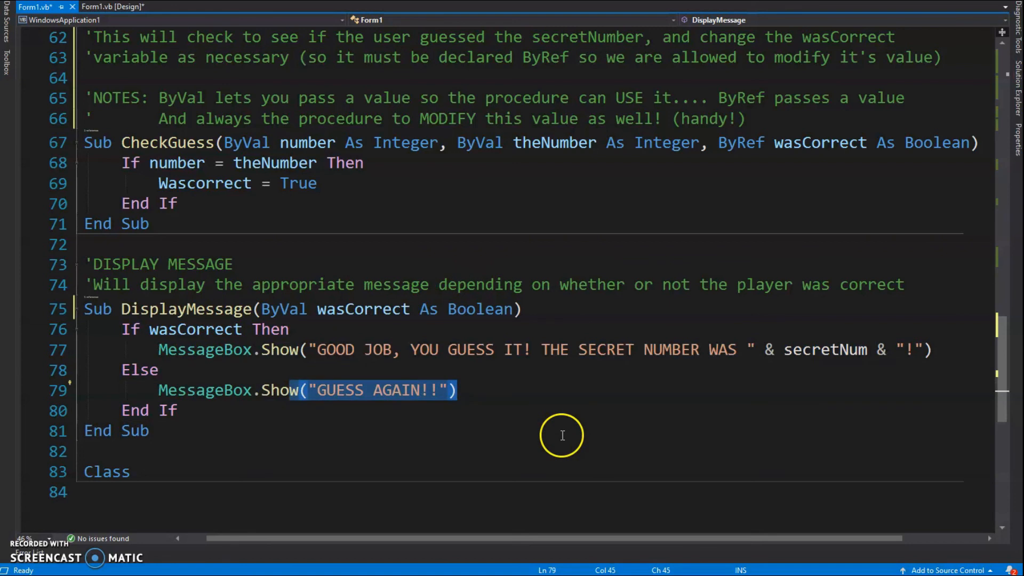
{"action": "left_click", "coordinate": [152, 243]}
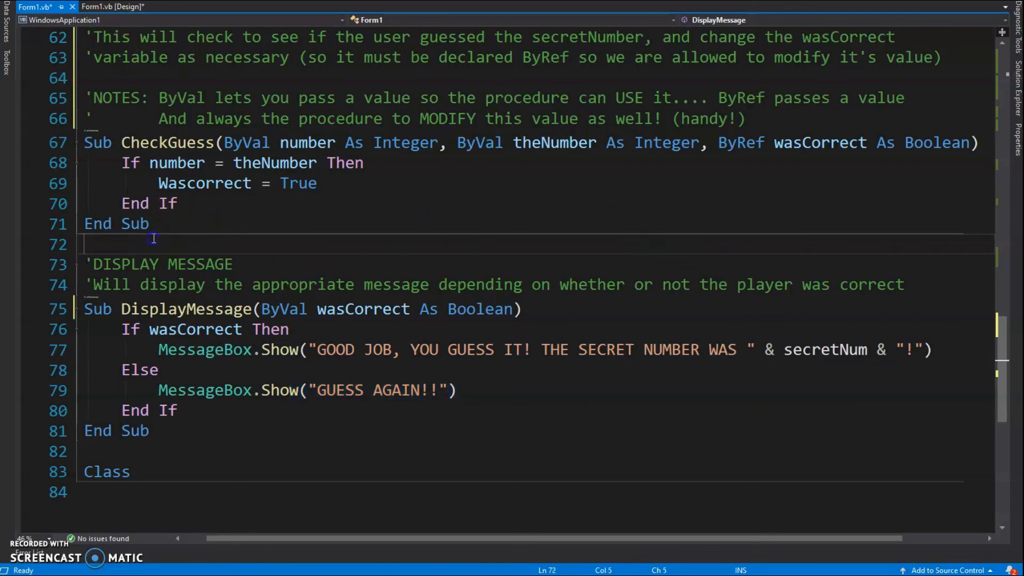